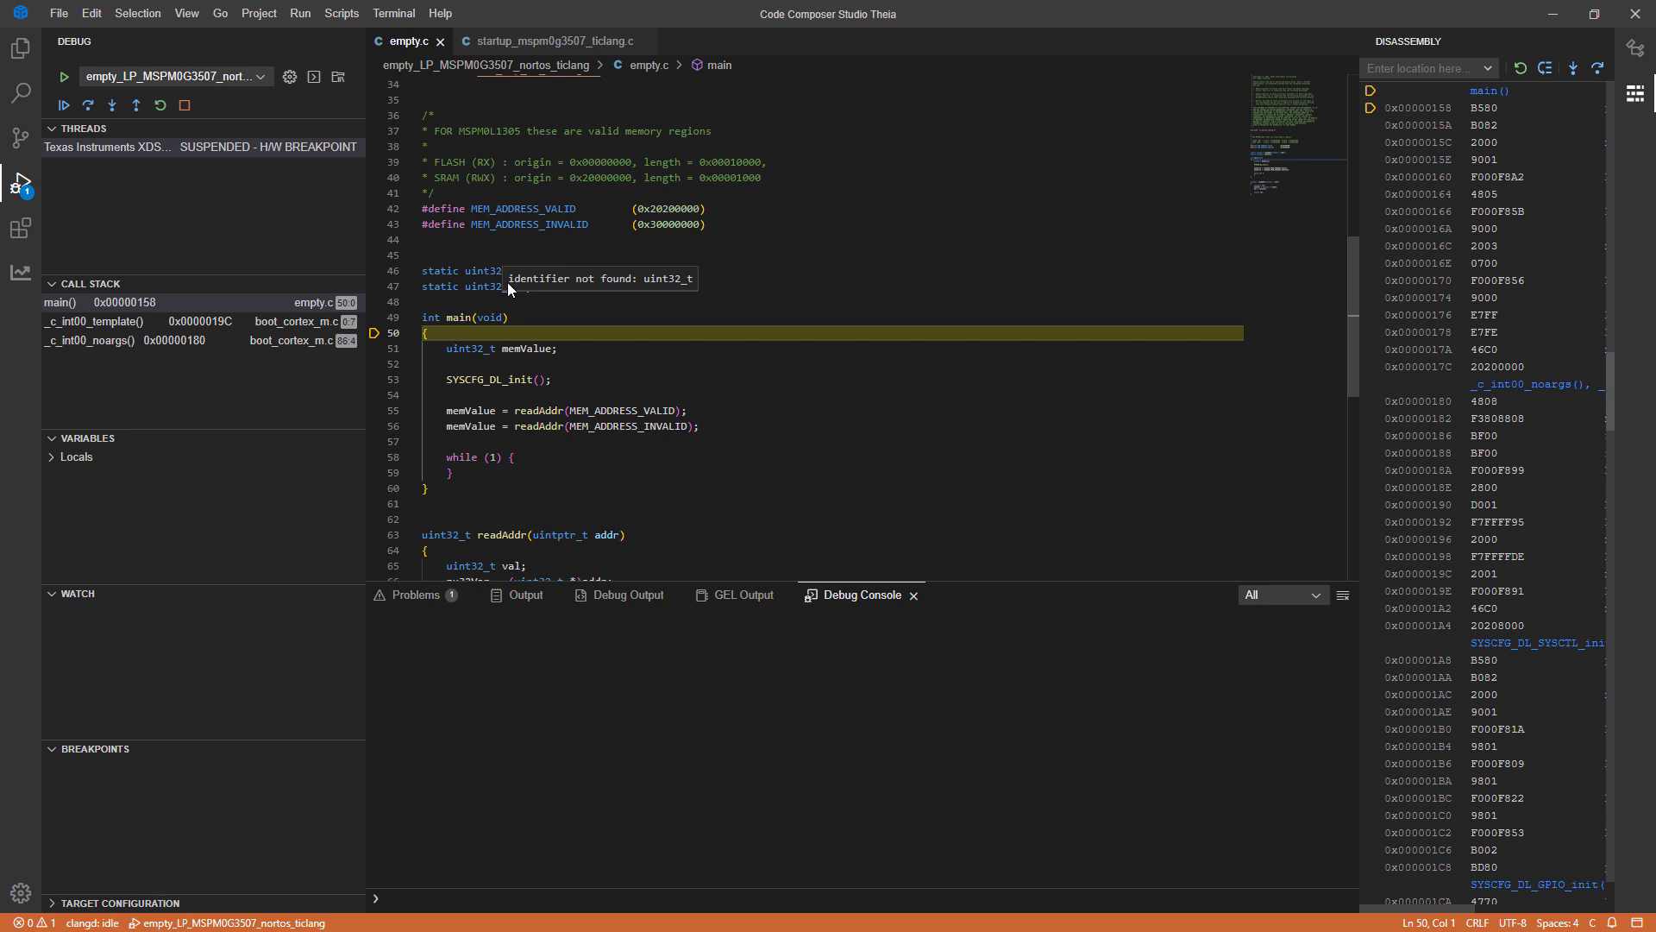
Set a breakpoint on the while loop at line 58 of empty.c and resume the XDS110 target
click(375, 456)
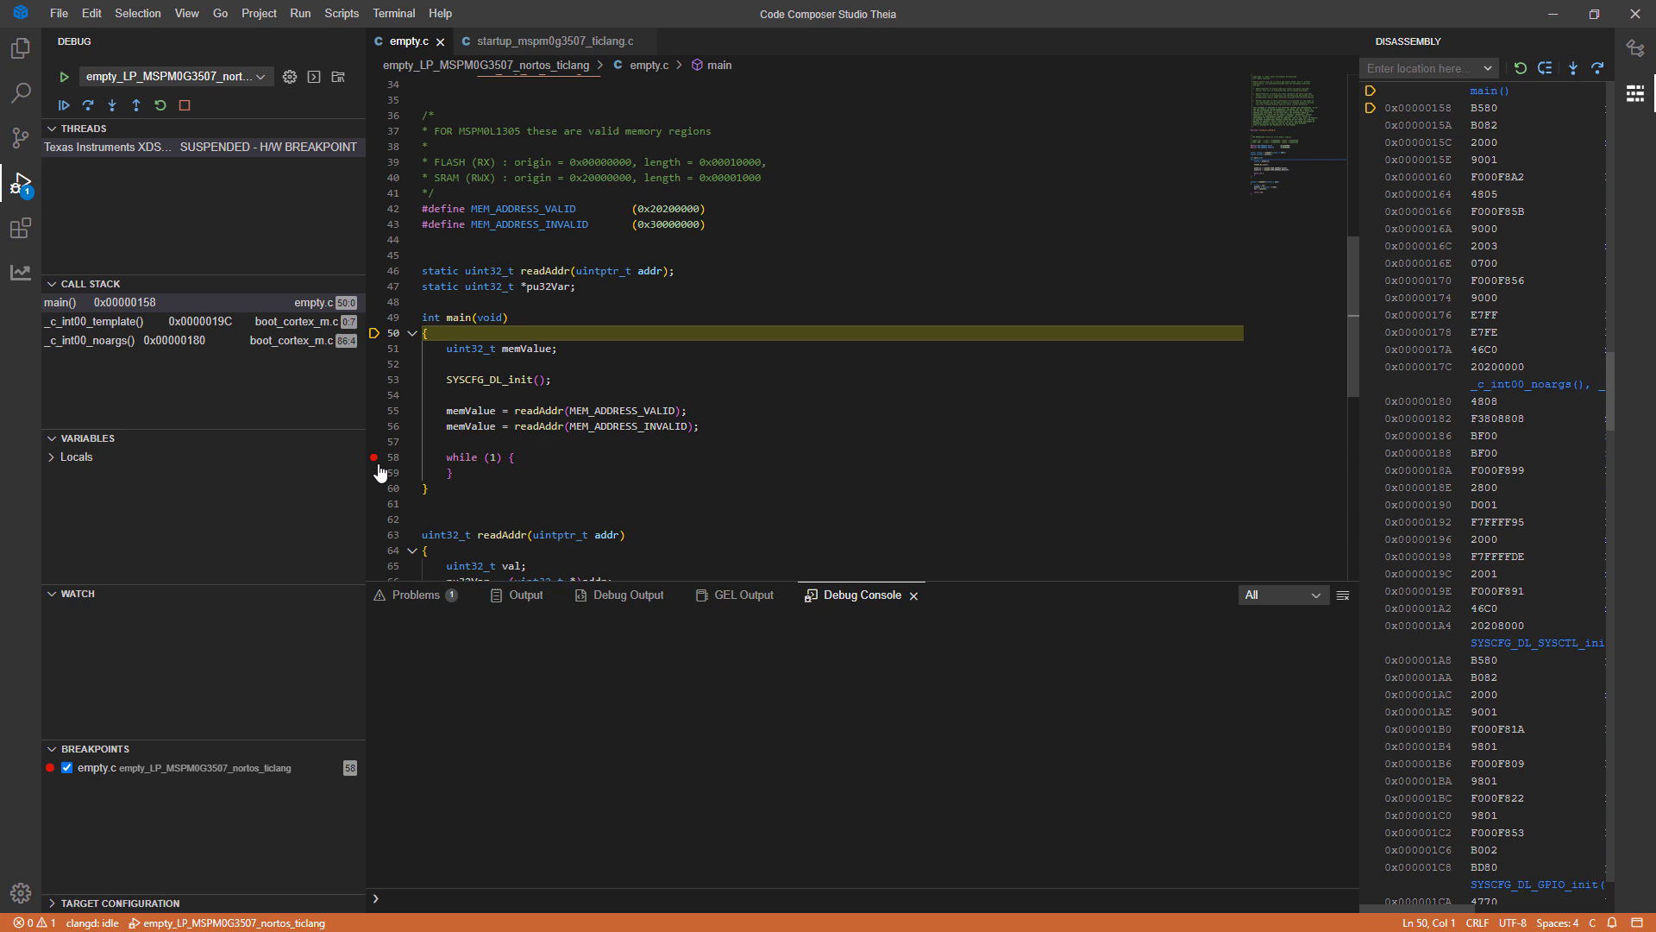
mouse_move(321, 416)
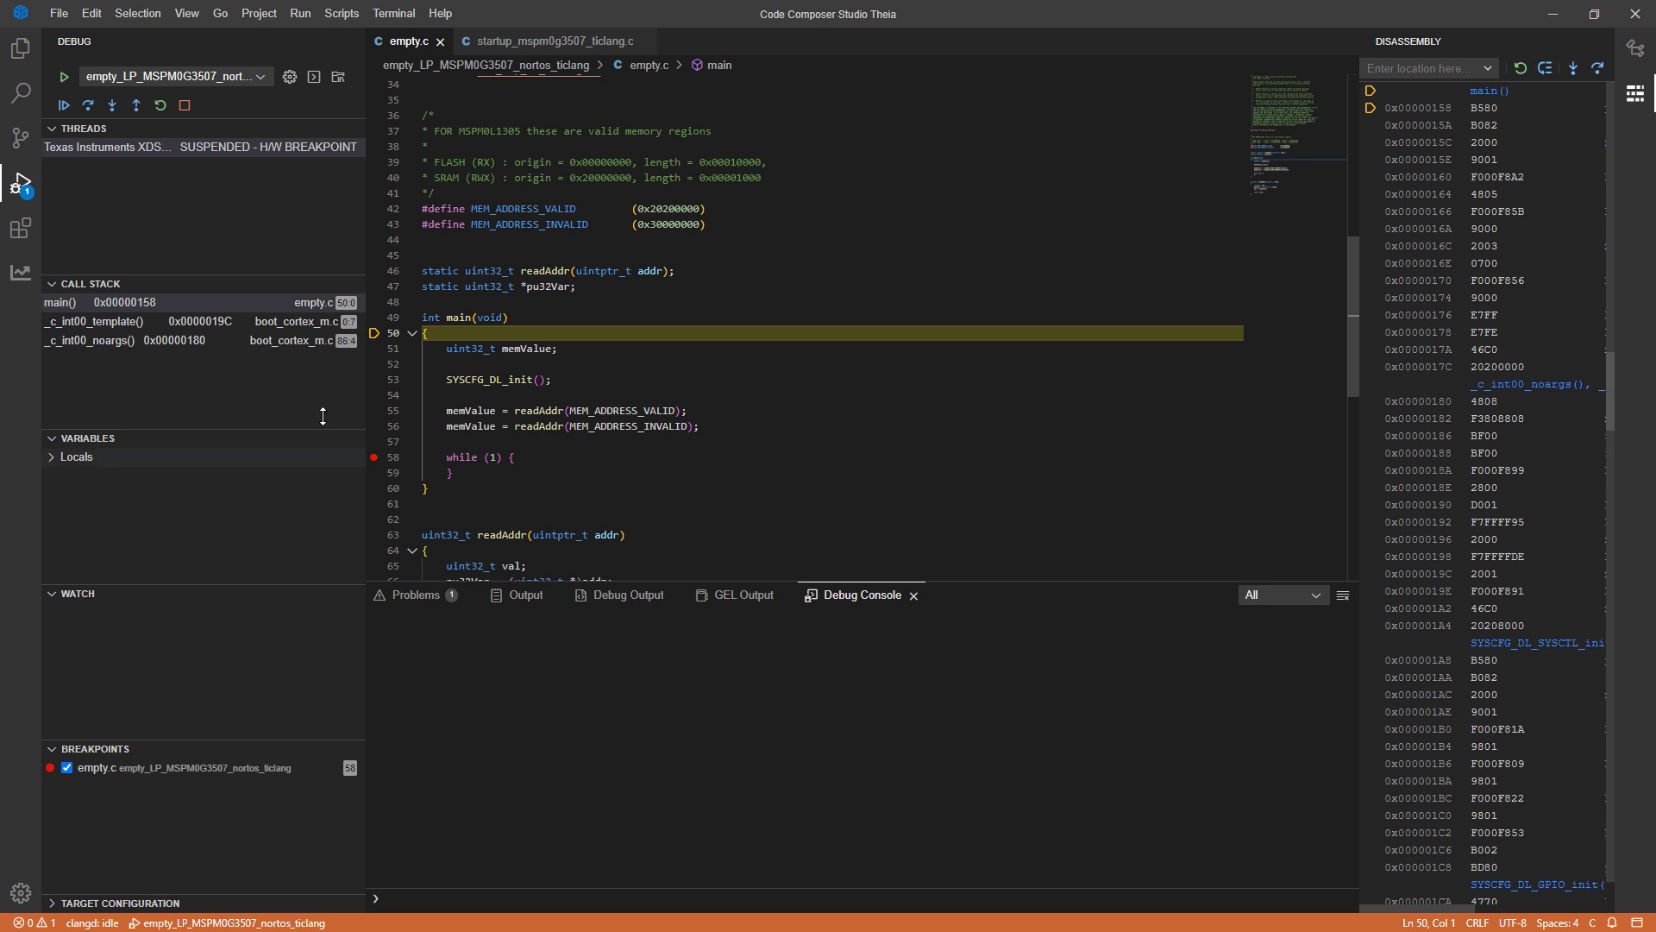
mouse_move(62, 105)
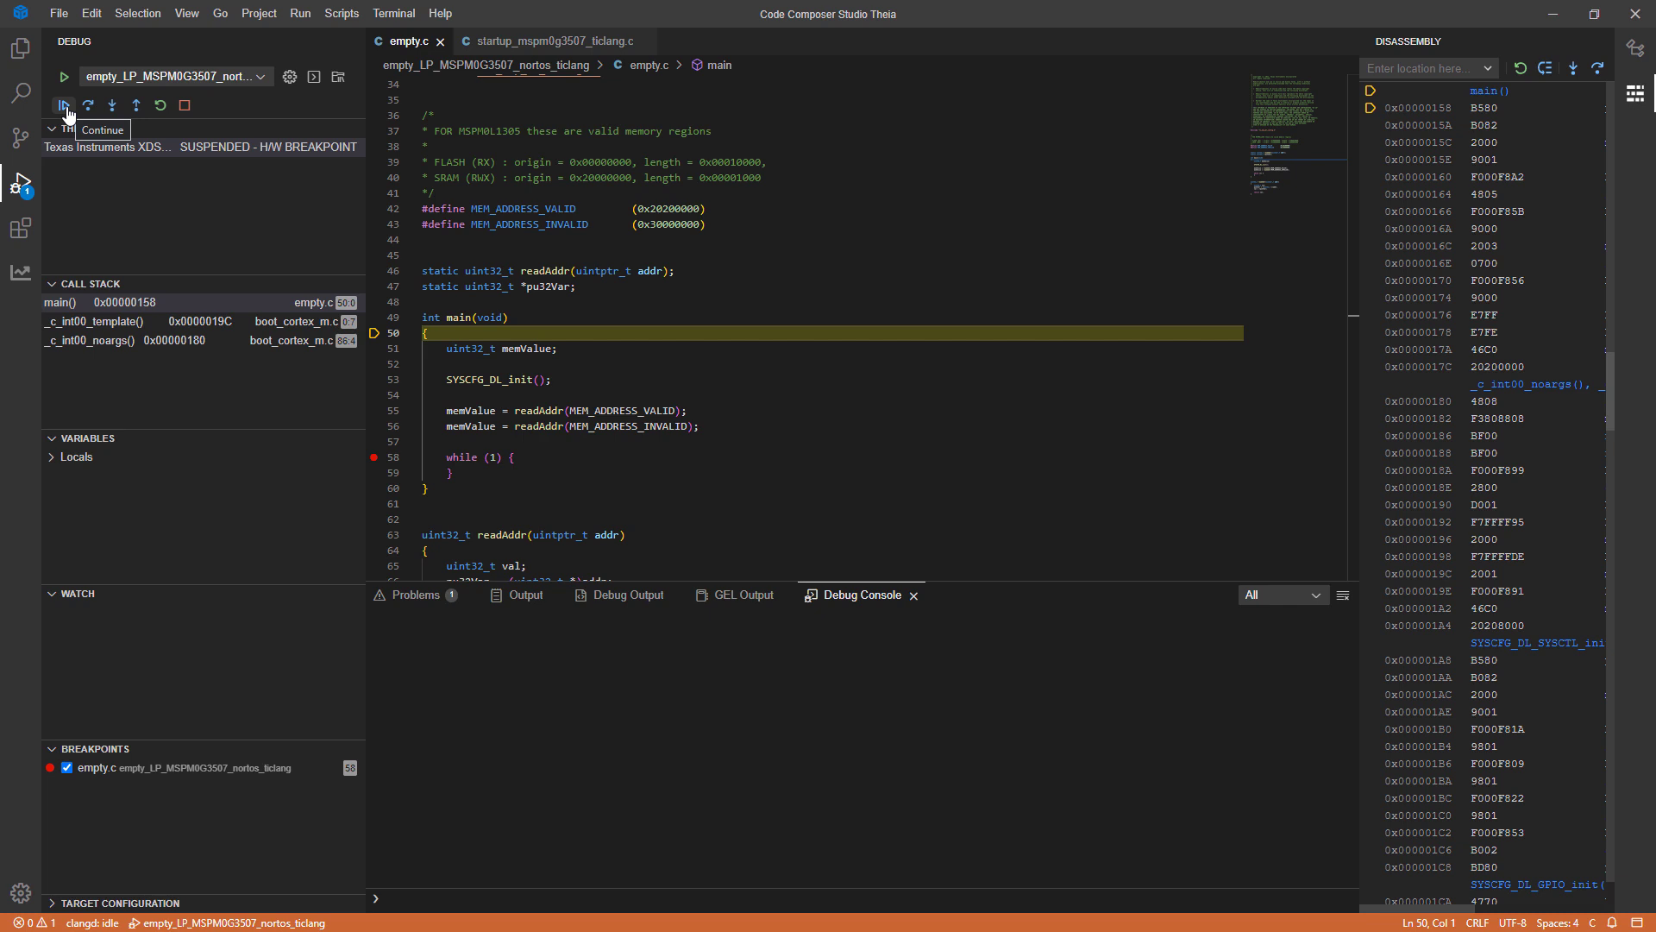
click(62, 103)
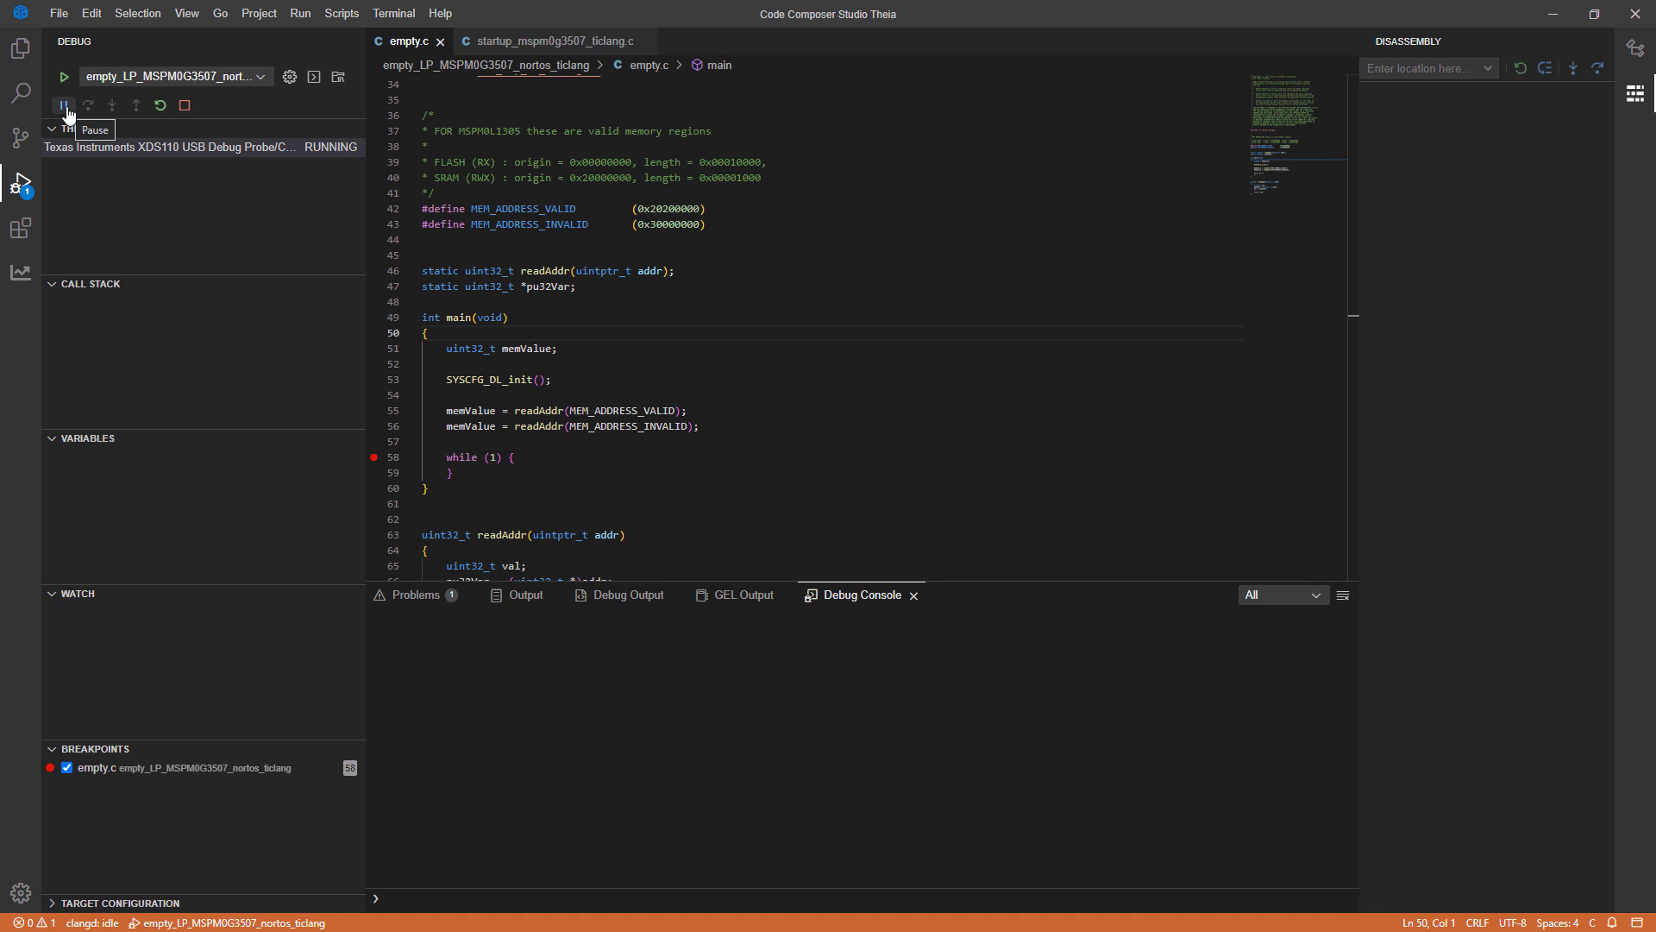
Suspend the target, landing inside Default_Handler's infinite loop in startup_mspm0g3507_ticlang.c
click(62, 105)
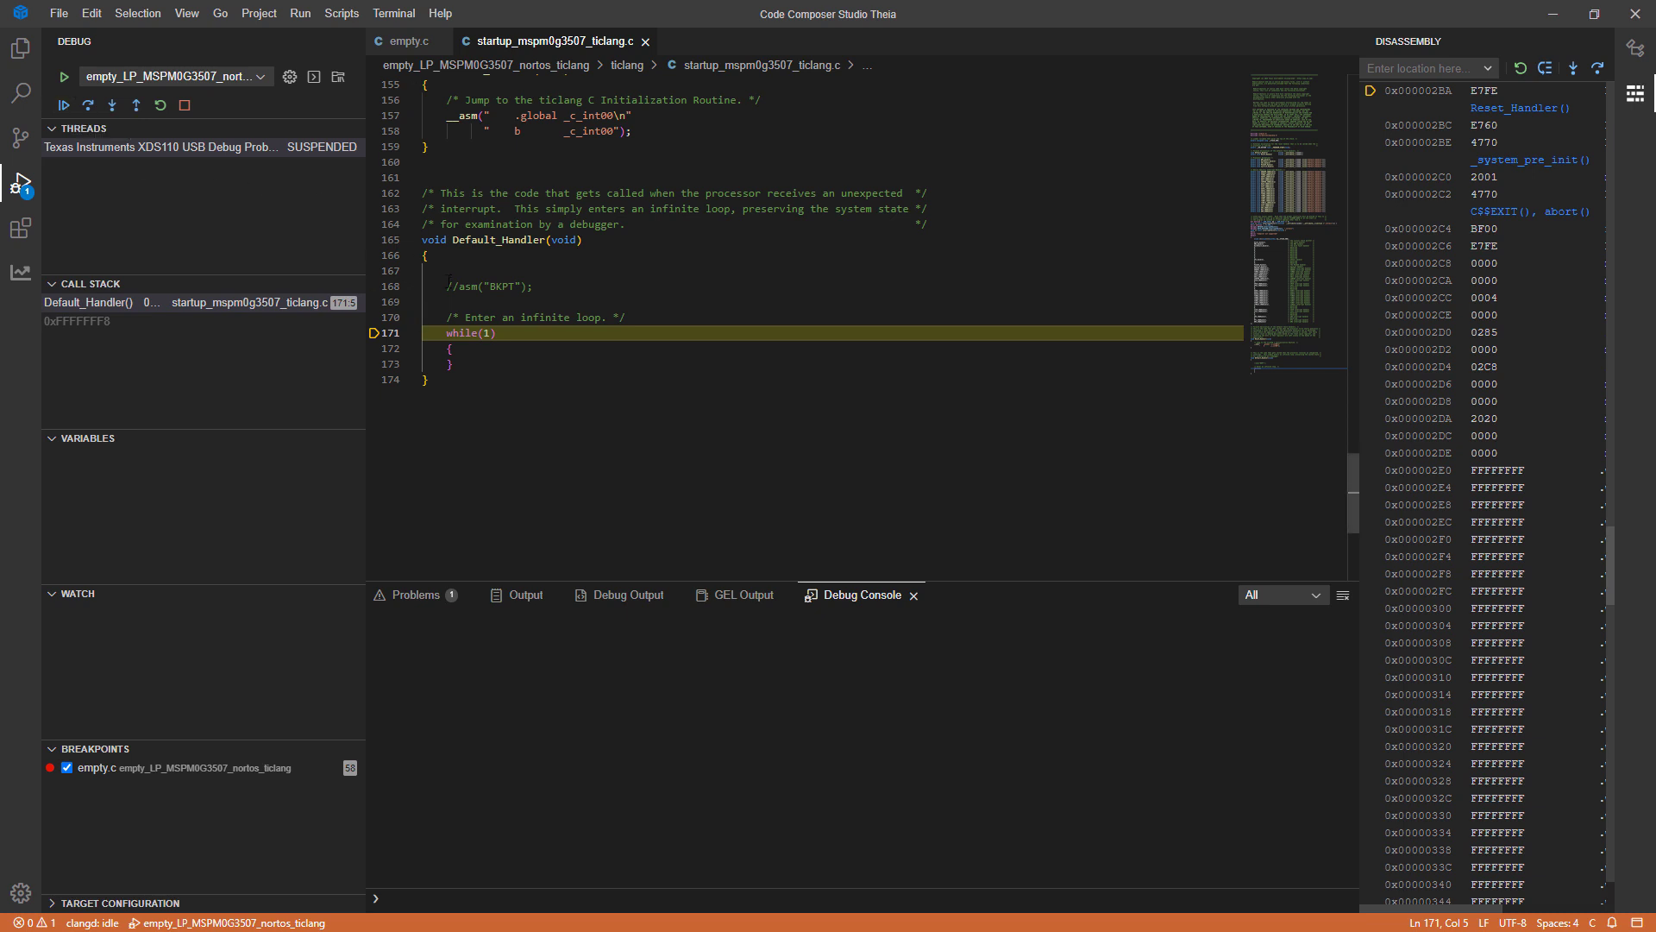
mouse_move(311, 315)
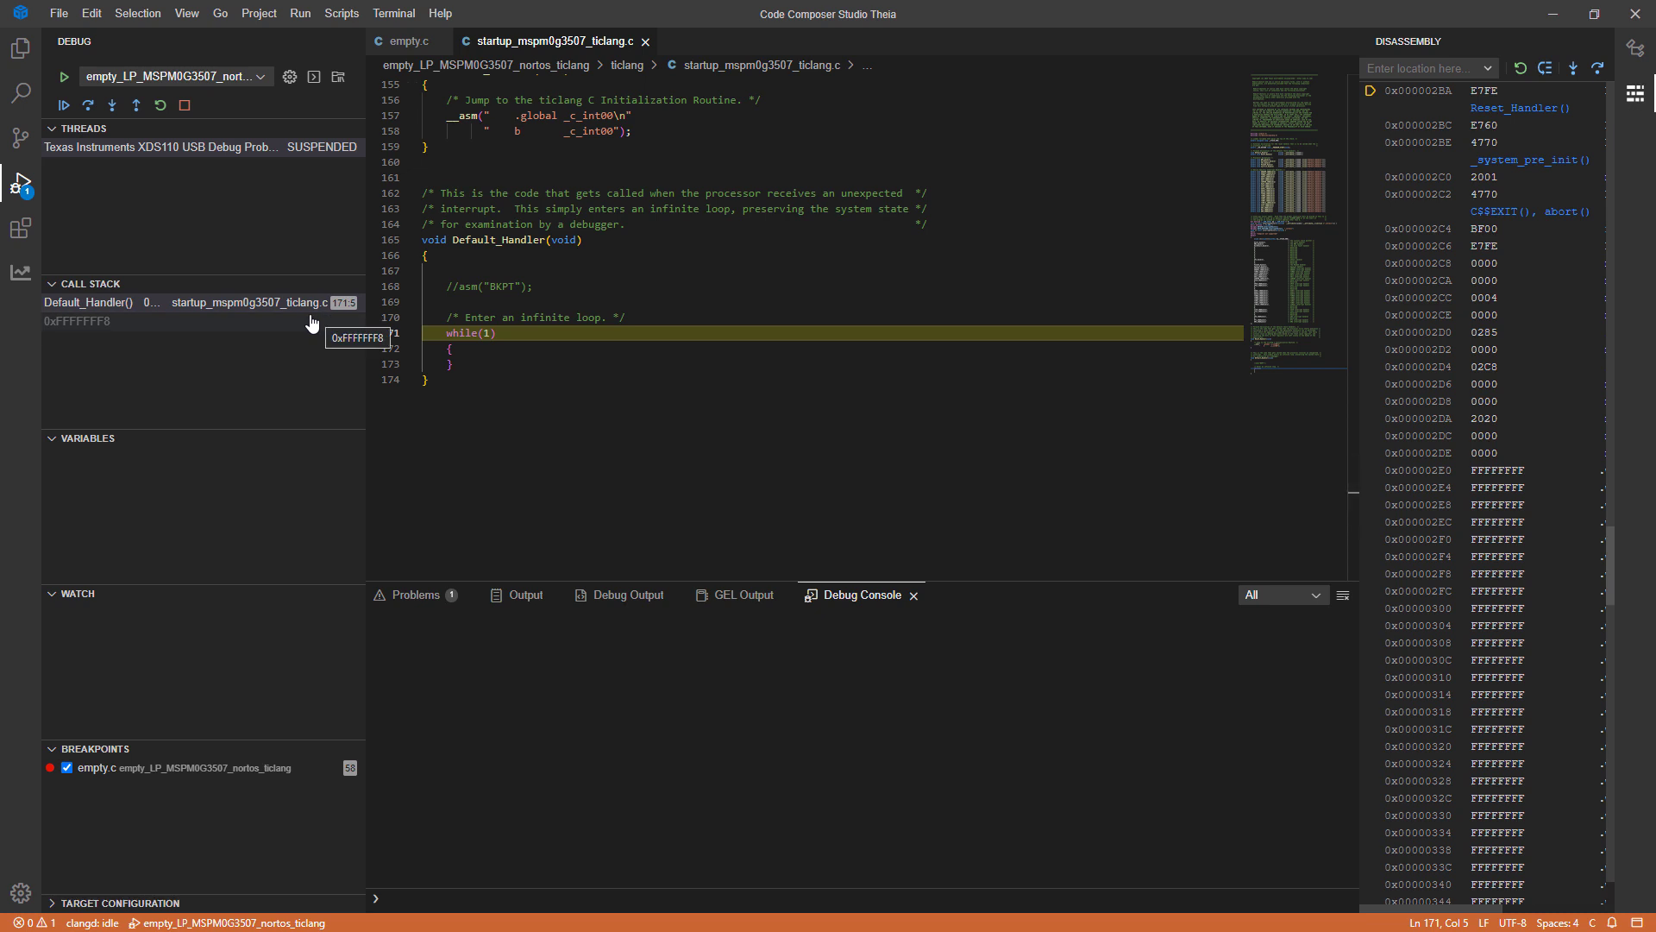
mouse_move(158, 106)
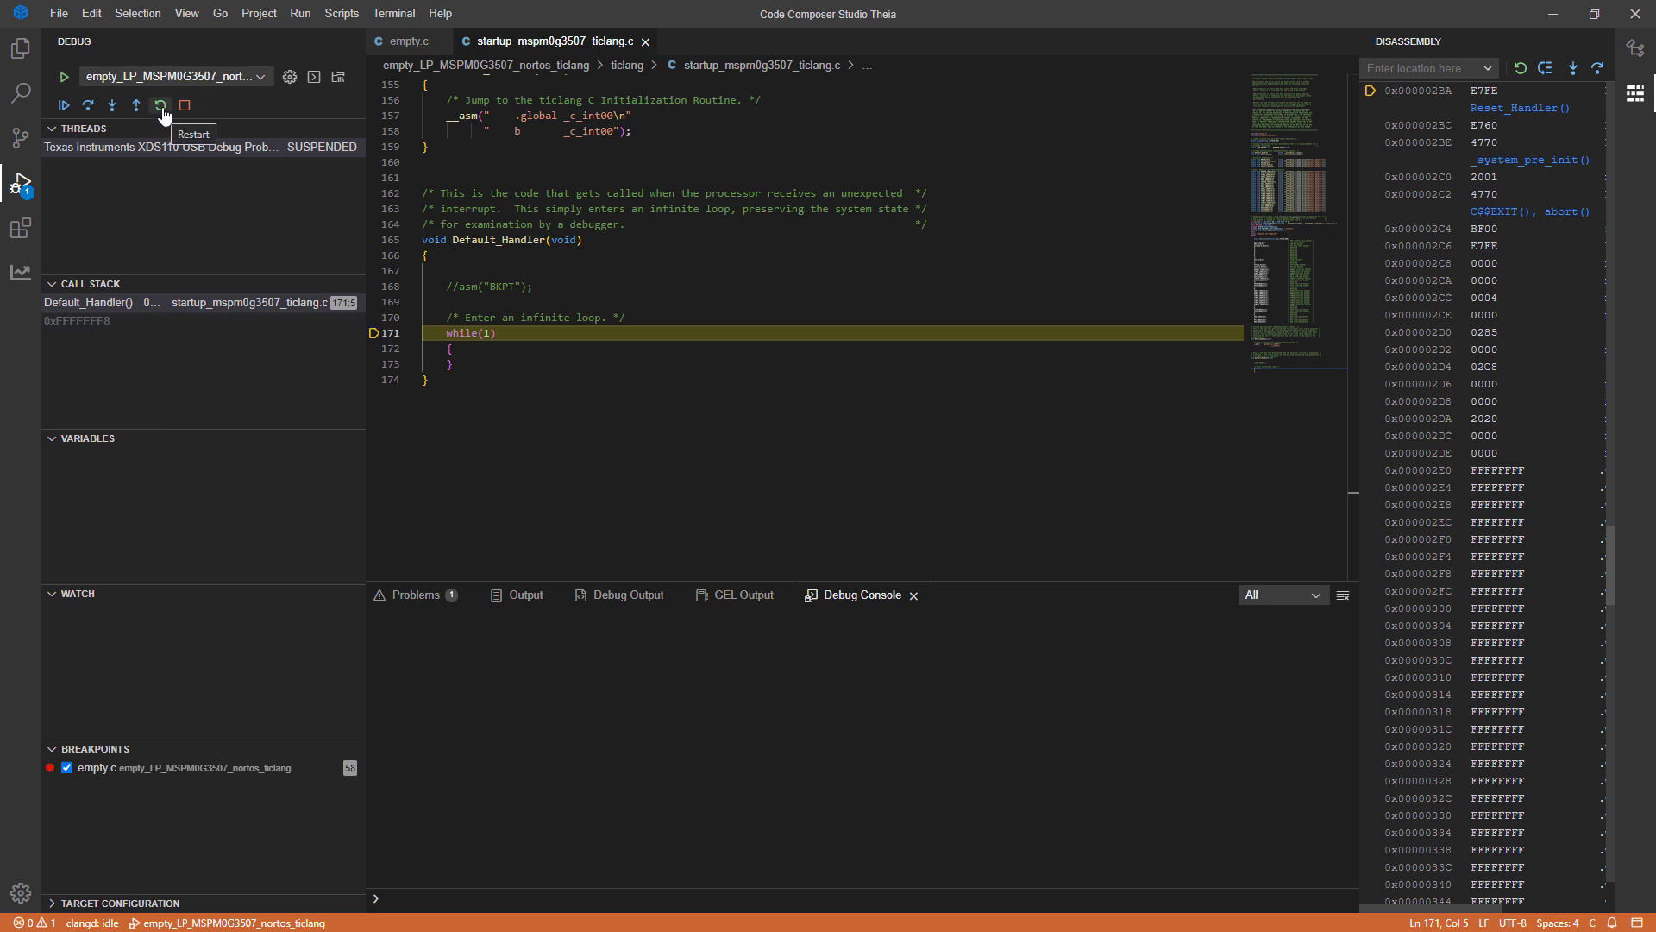
Restart to main and set a breakpoint at line 171 in startup_mspm0g3507_ticlang.c
click(159, 104)
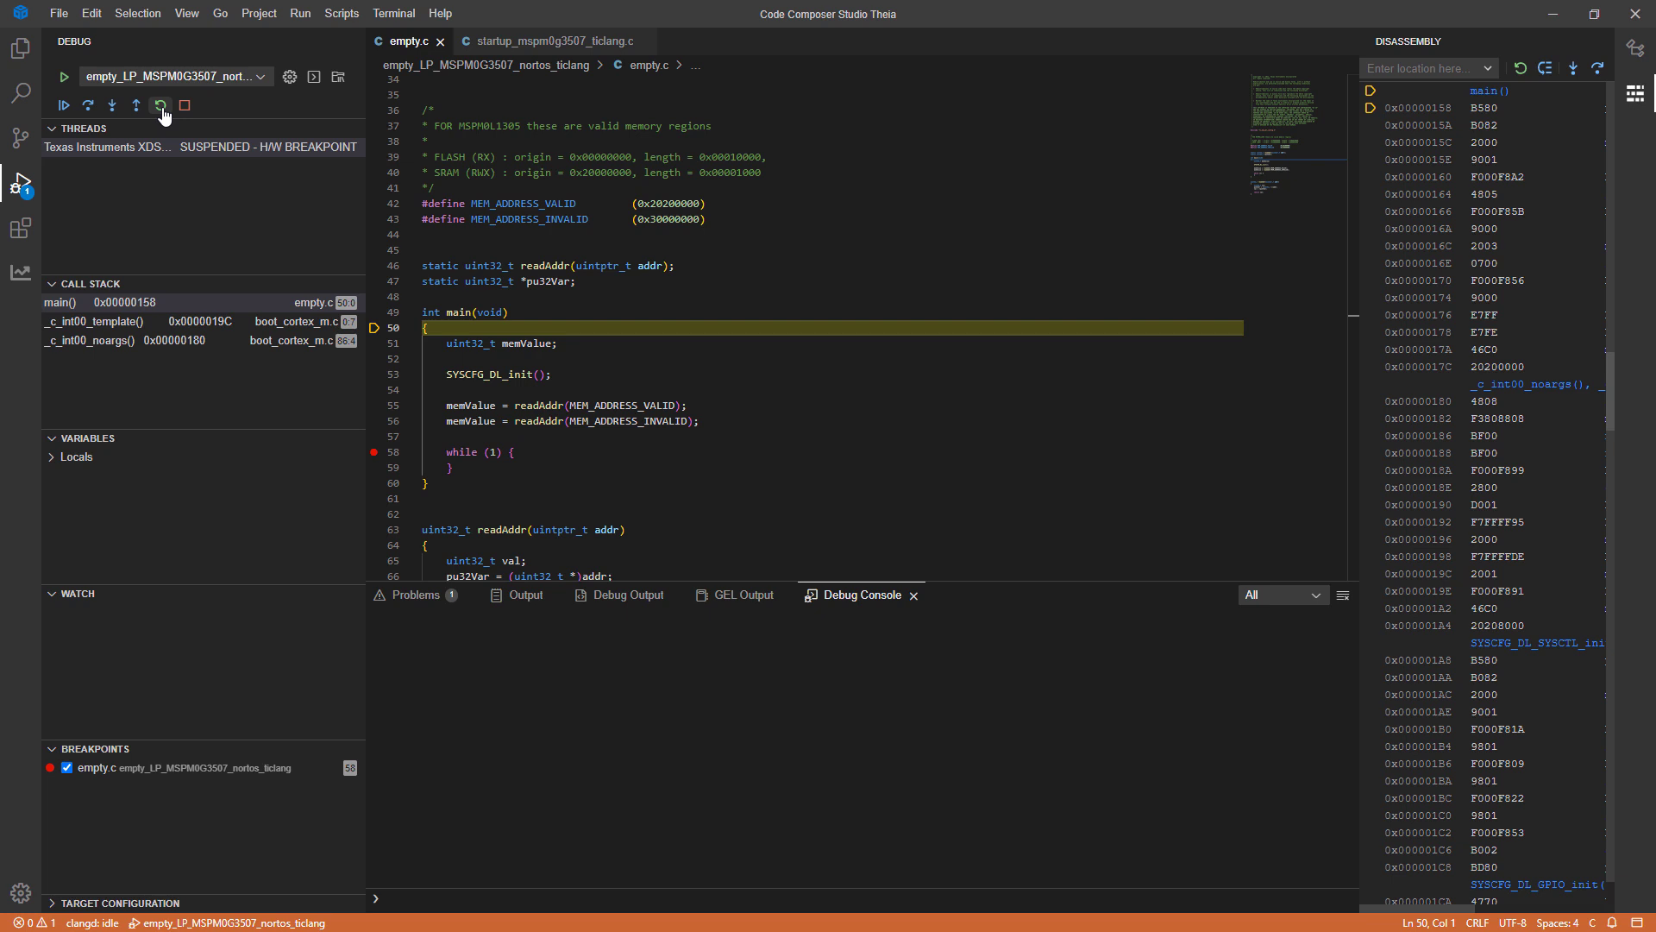
mouse_move(238, 103)
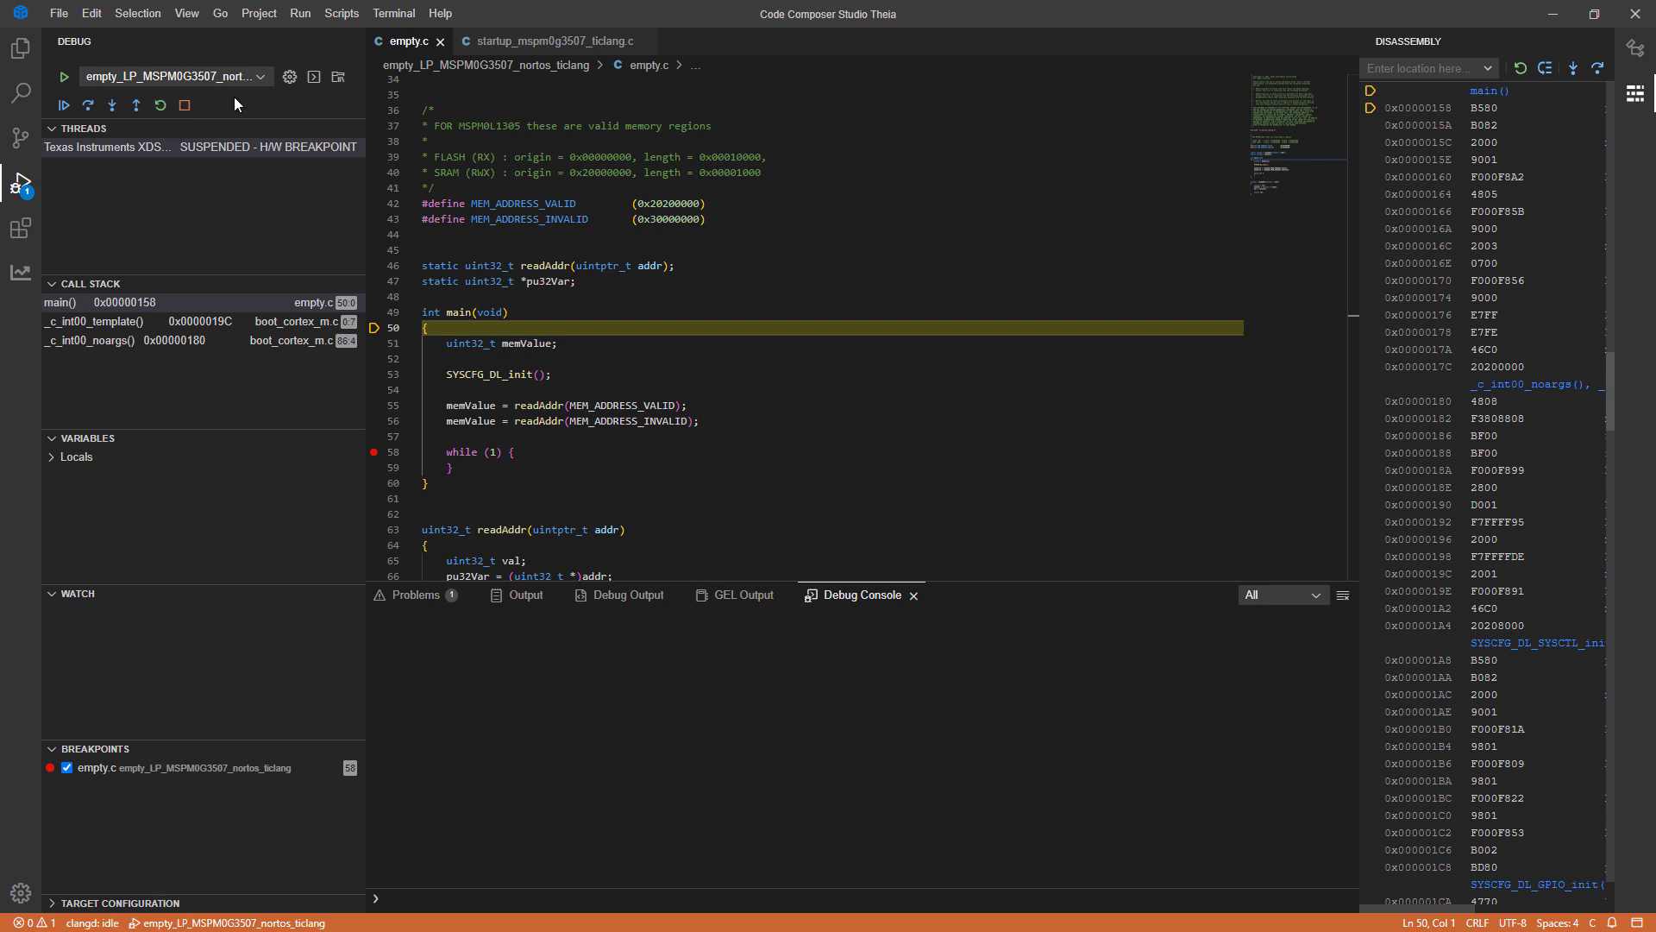
click(547, 42)
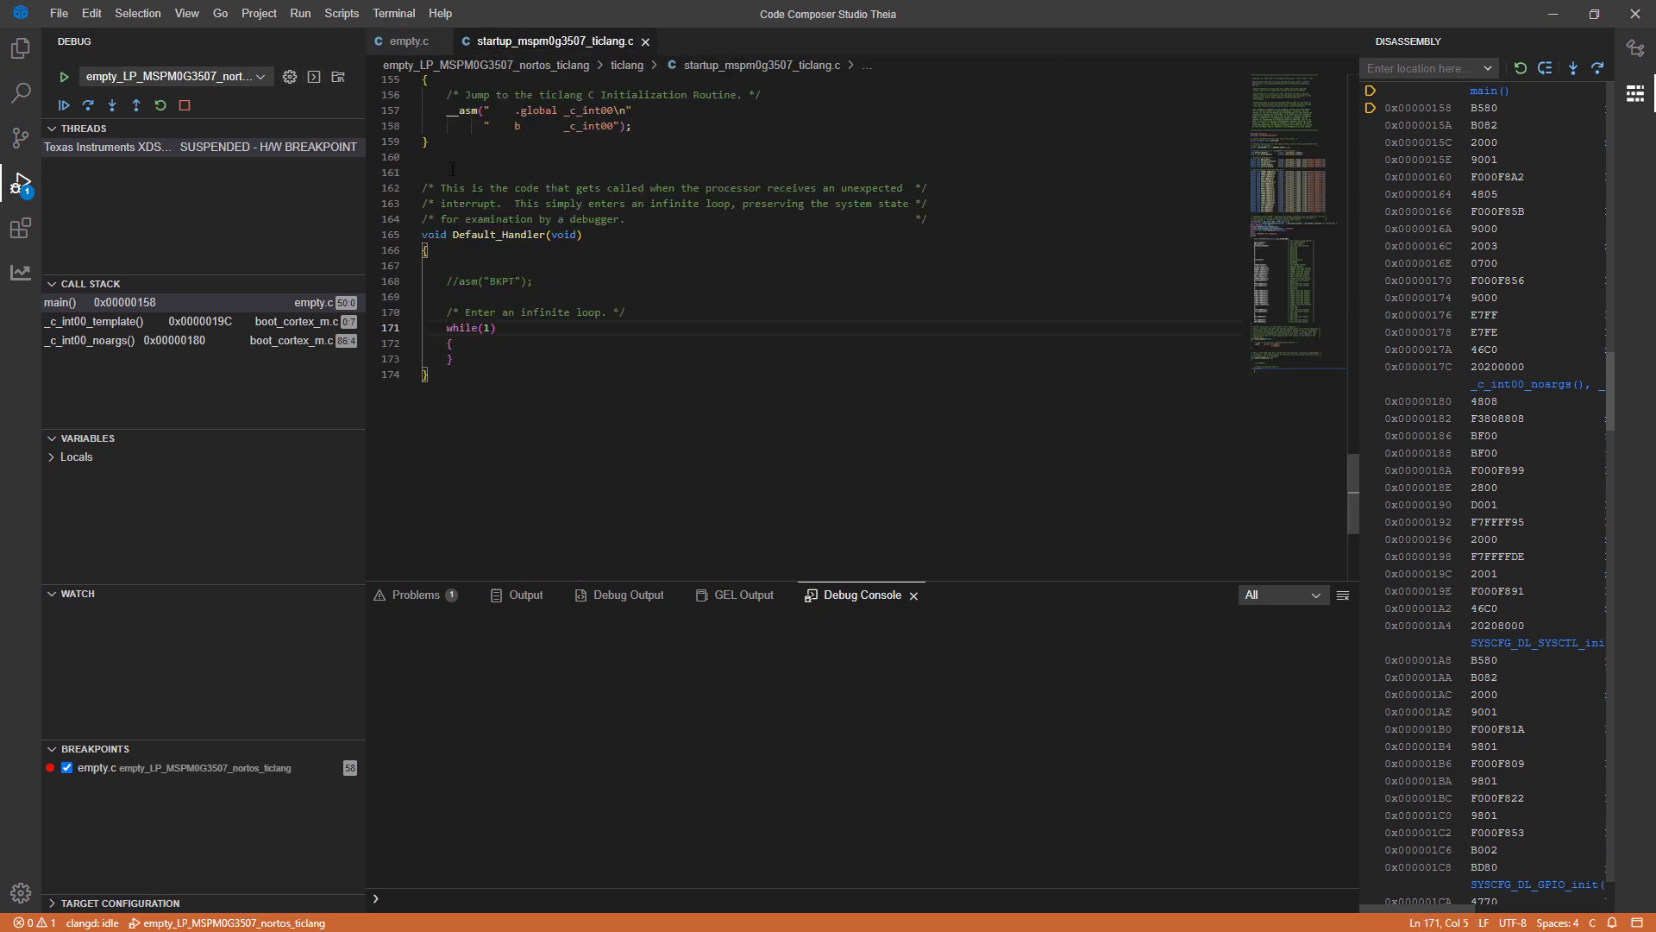
click(376, 328)
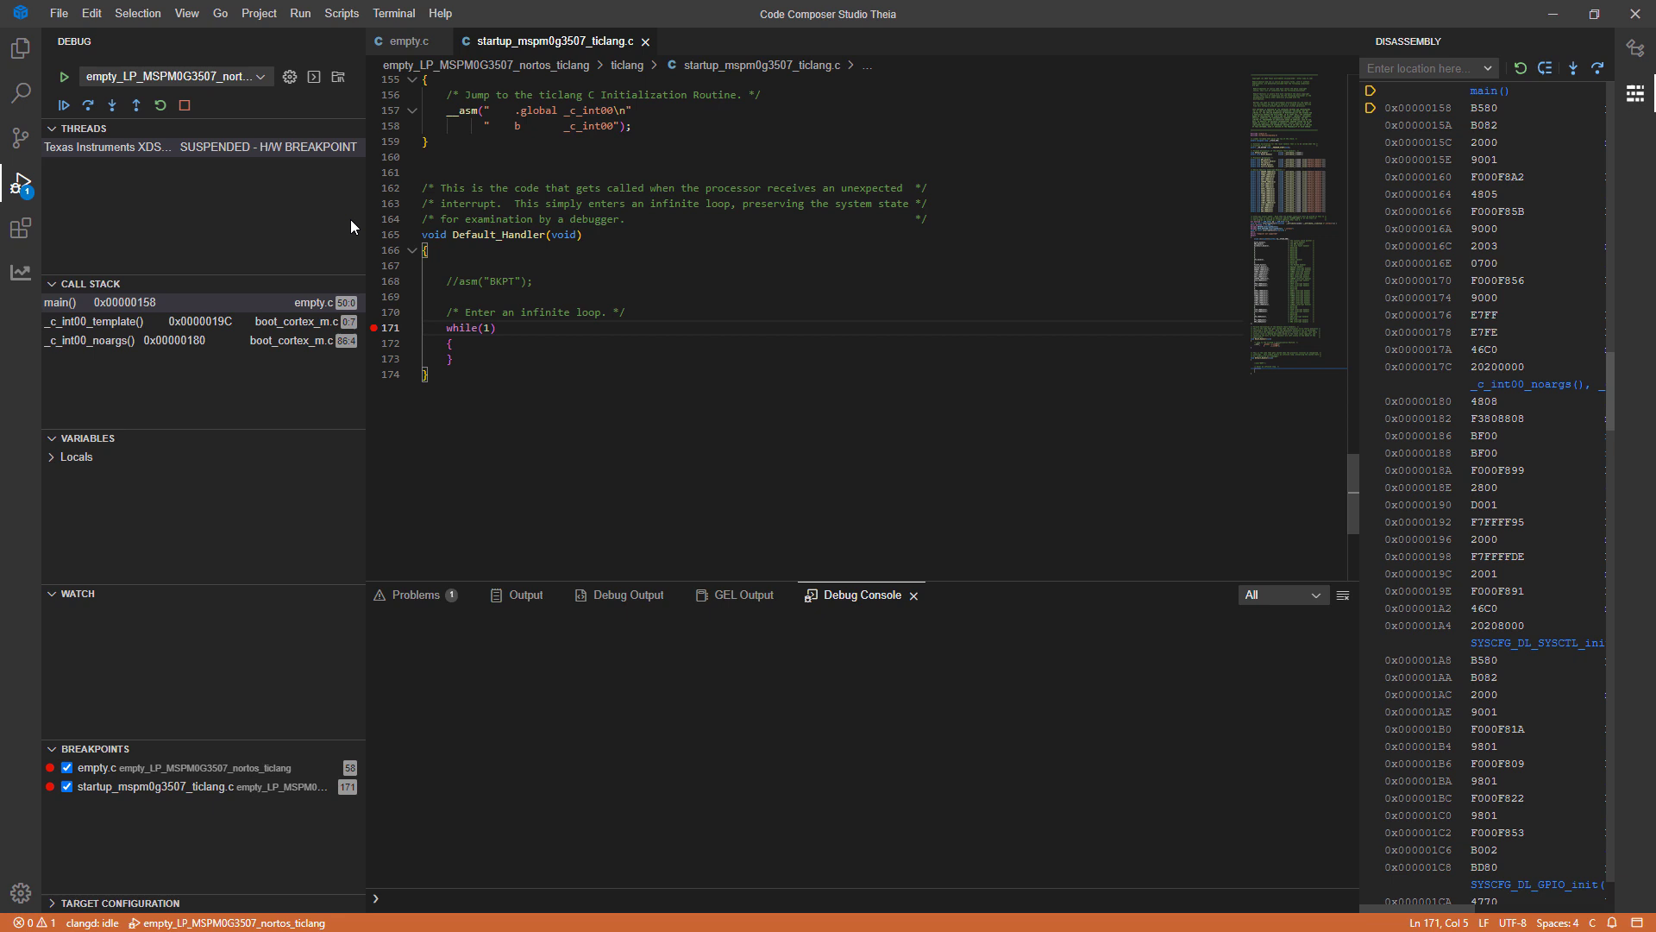
mouse_move(300, 23)
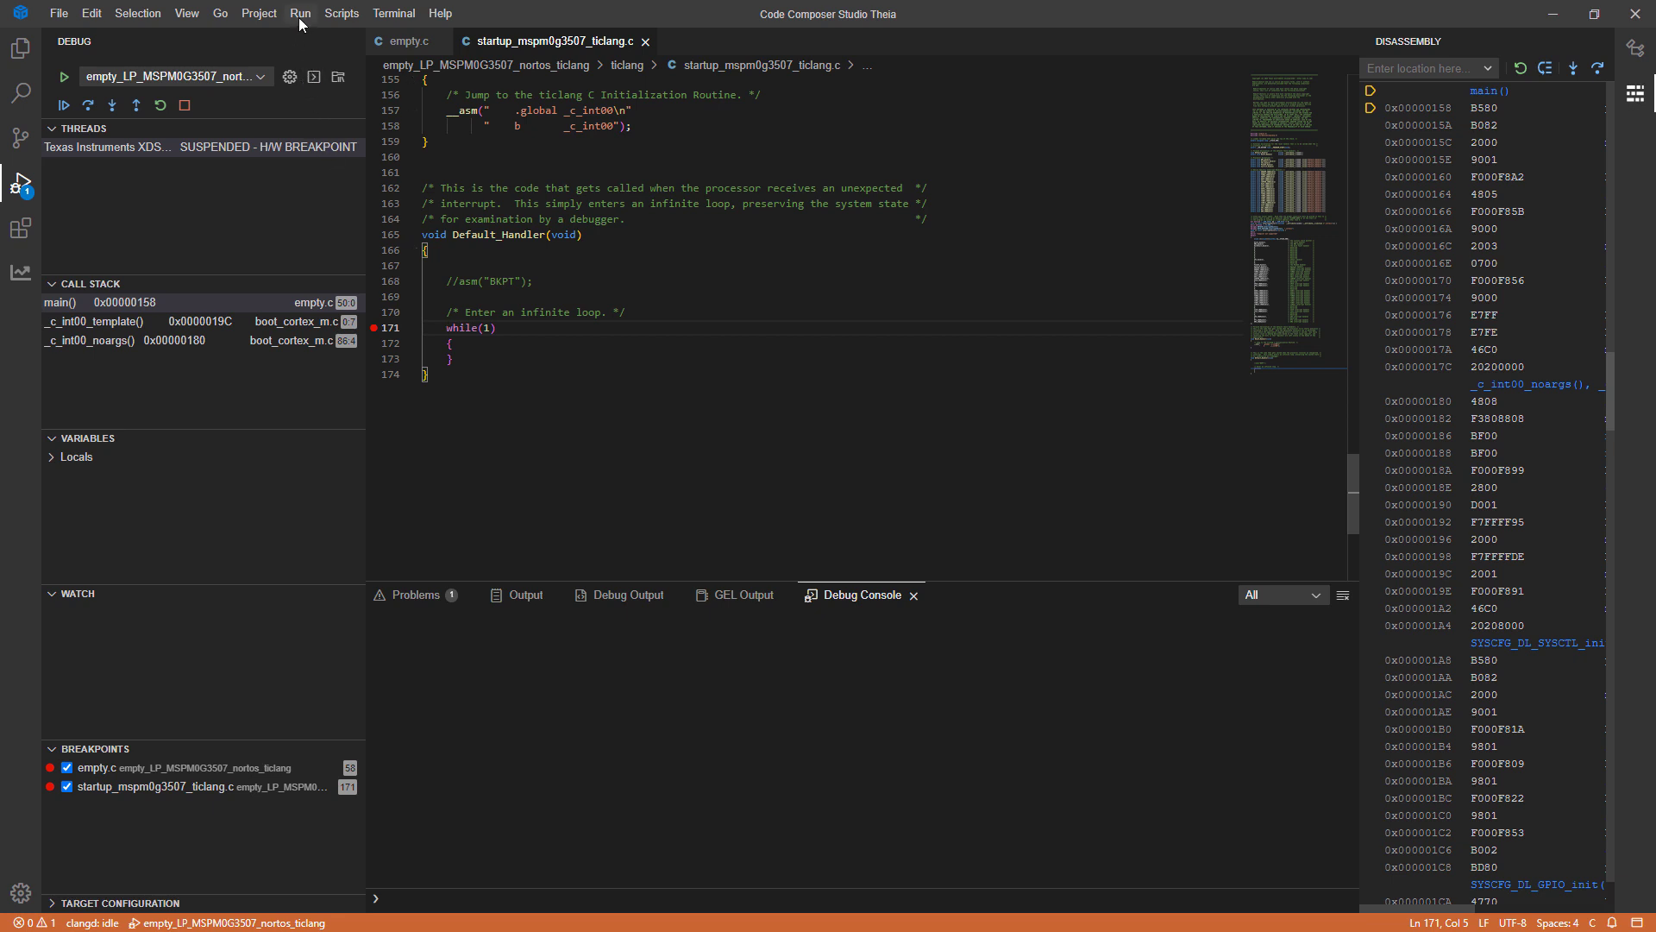
Enable Core Trace from the Run menu, showing an empty CORTEX_M0P_MTB trace view
click(300, 12)
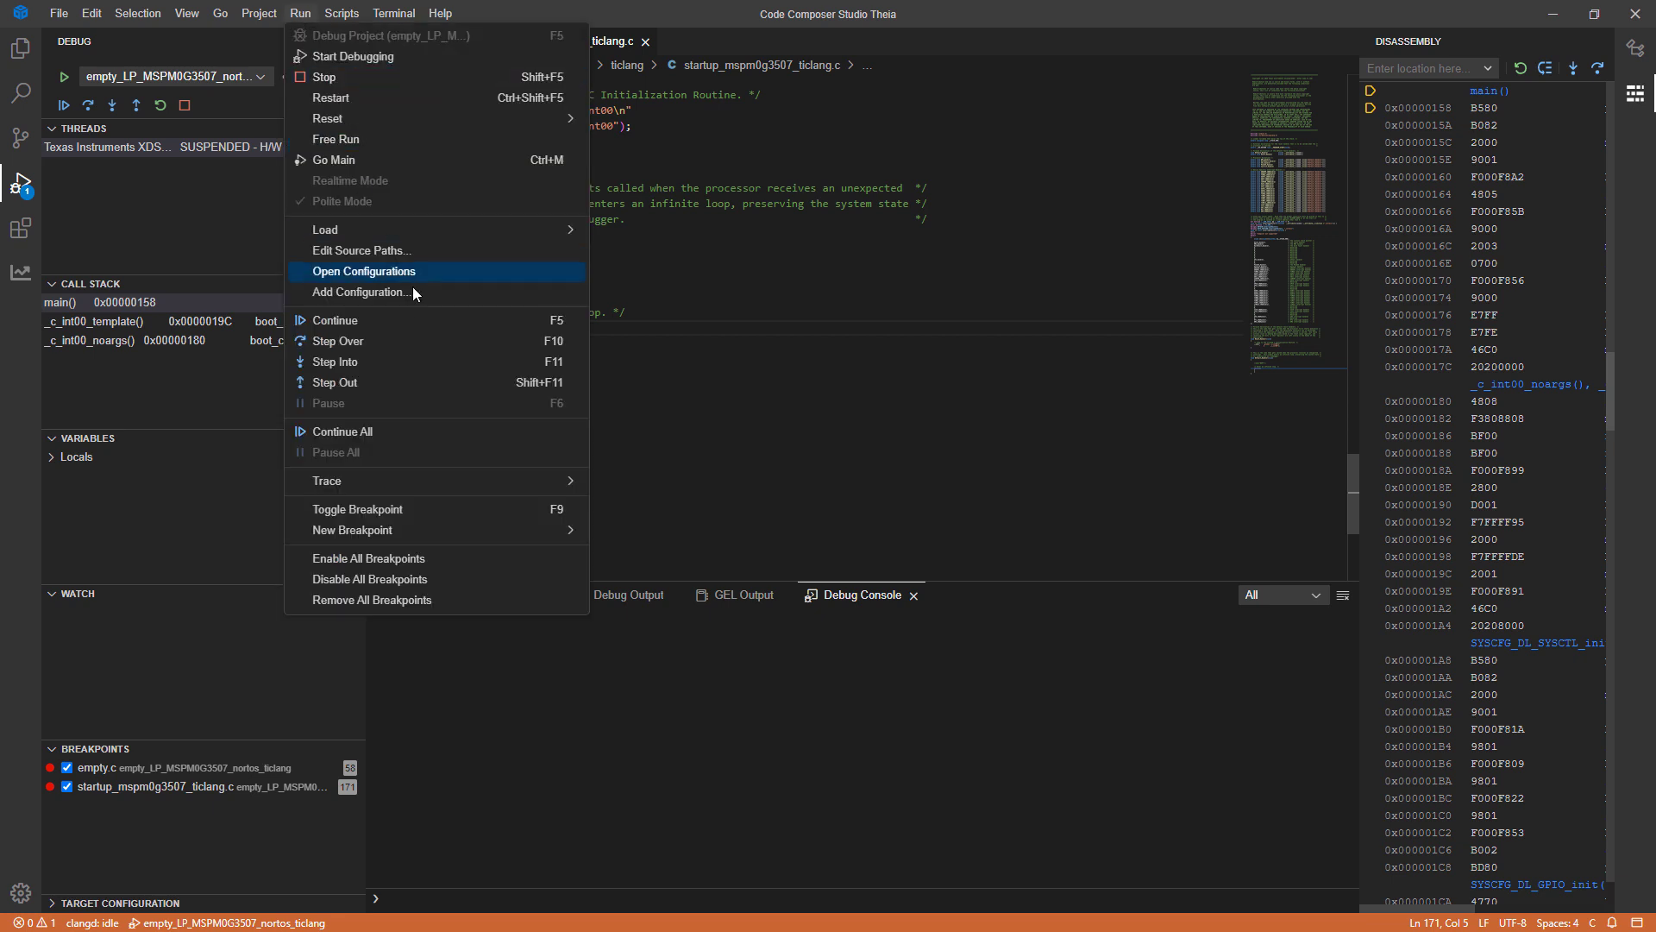
mouse_move(328, 480)
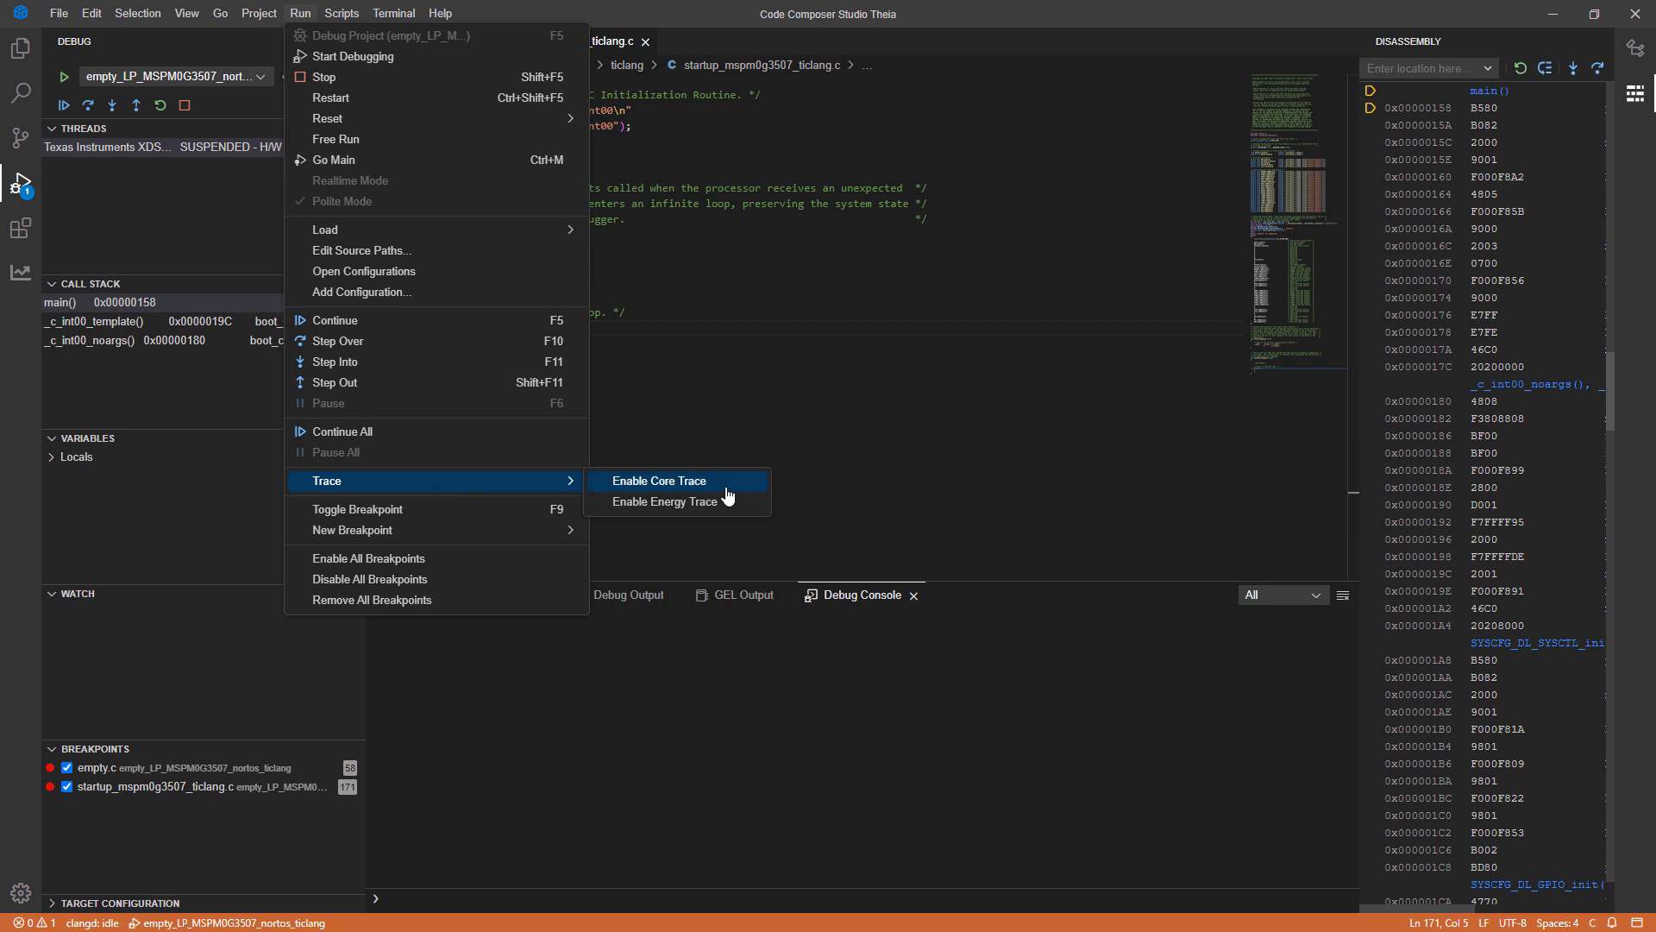
click(659, 480)
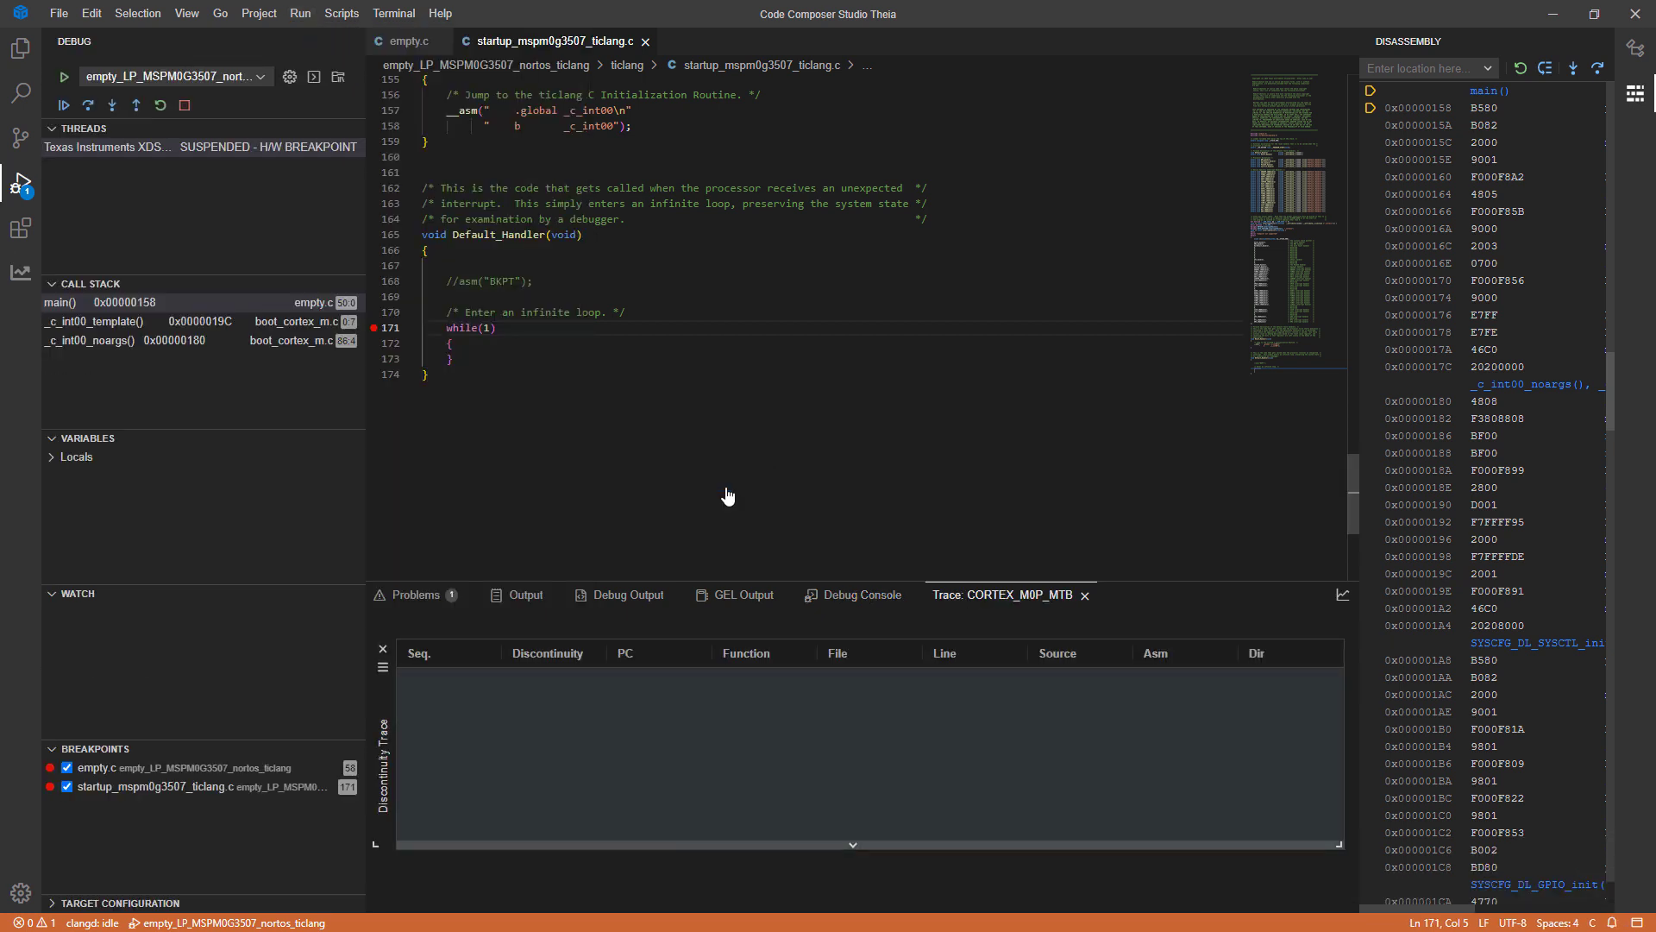
mouse_move(728, 697)
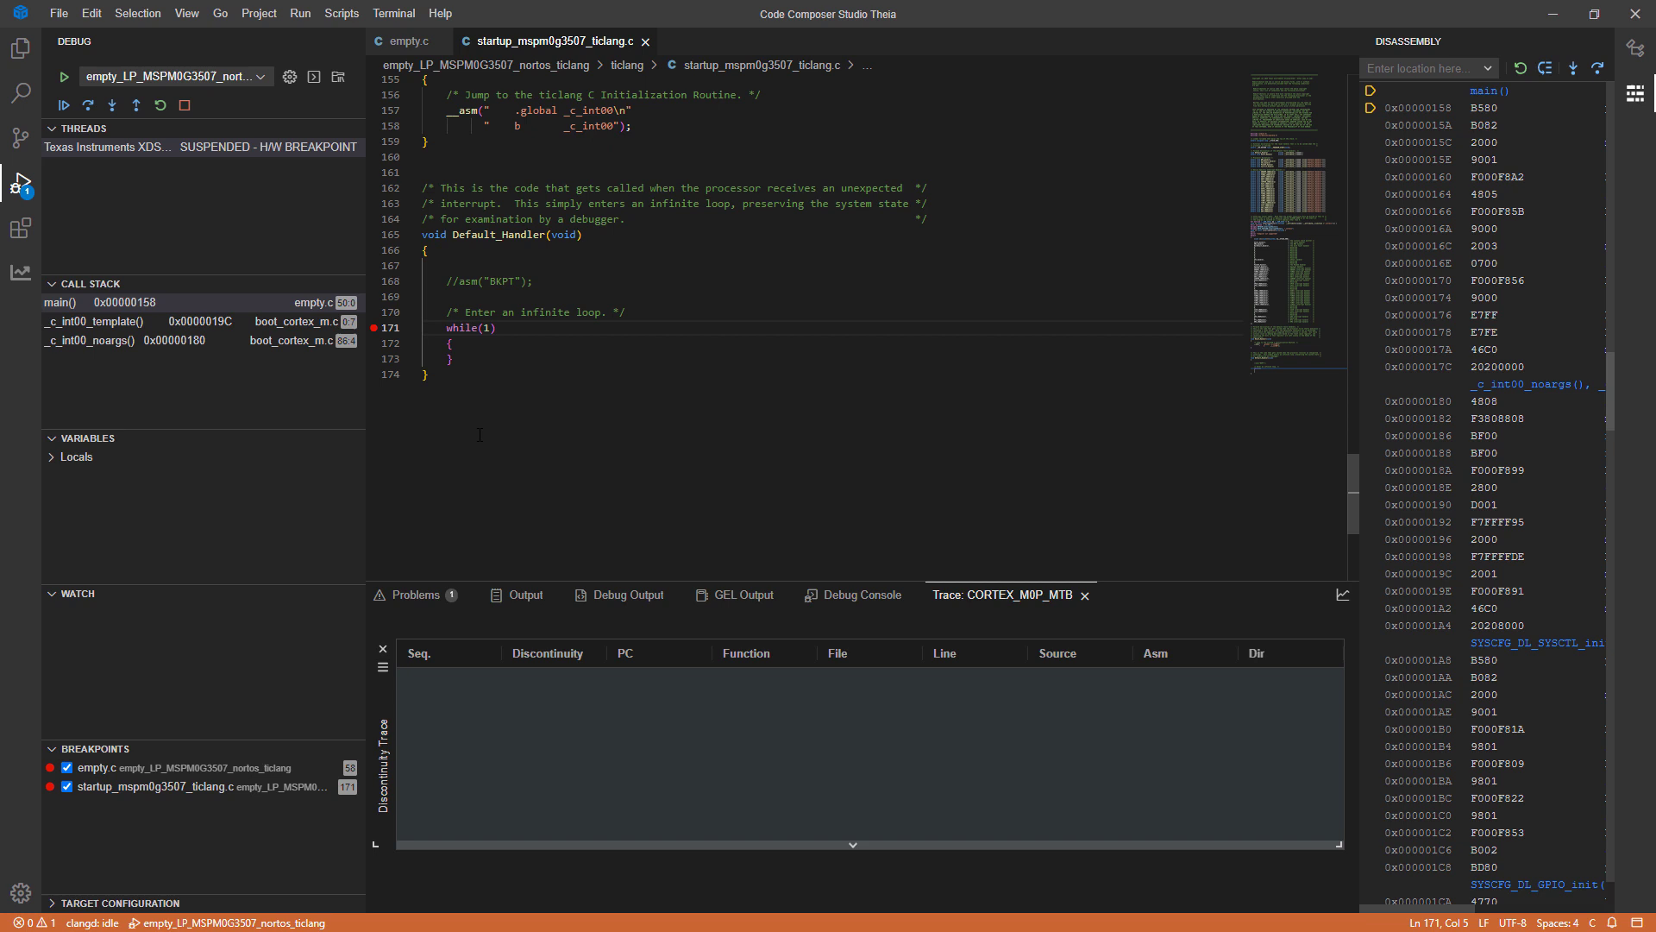
mouse_move(62, 103)
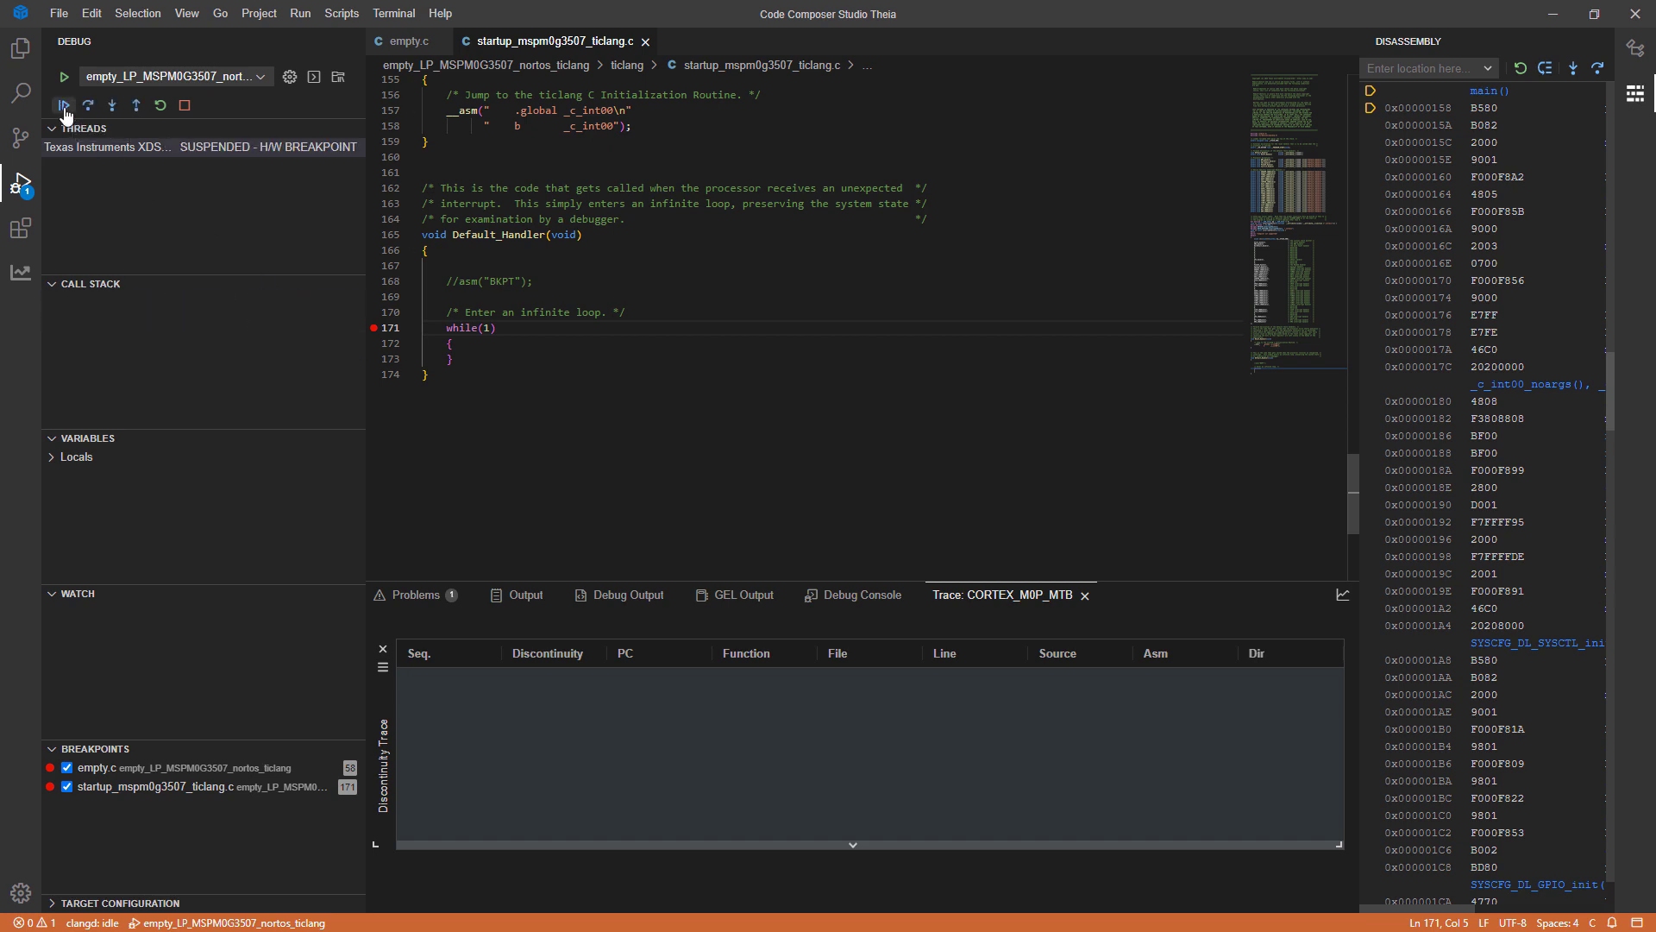
click(62, 107)
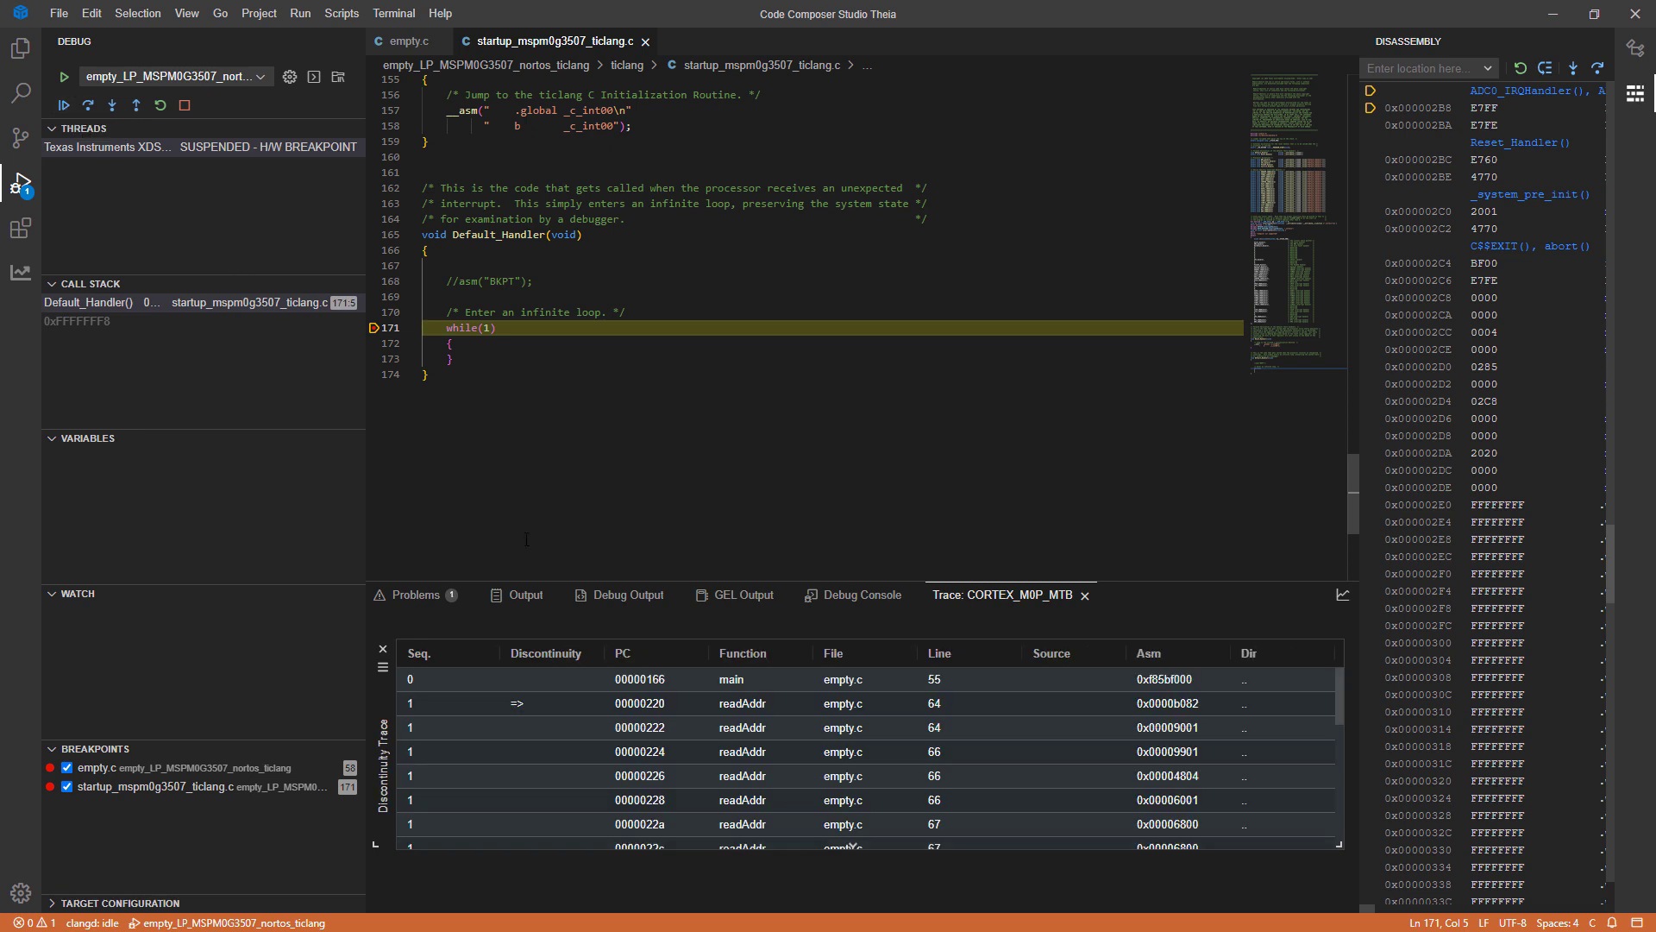
mouse_move(674, 655)
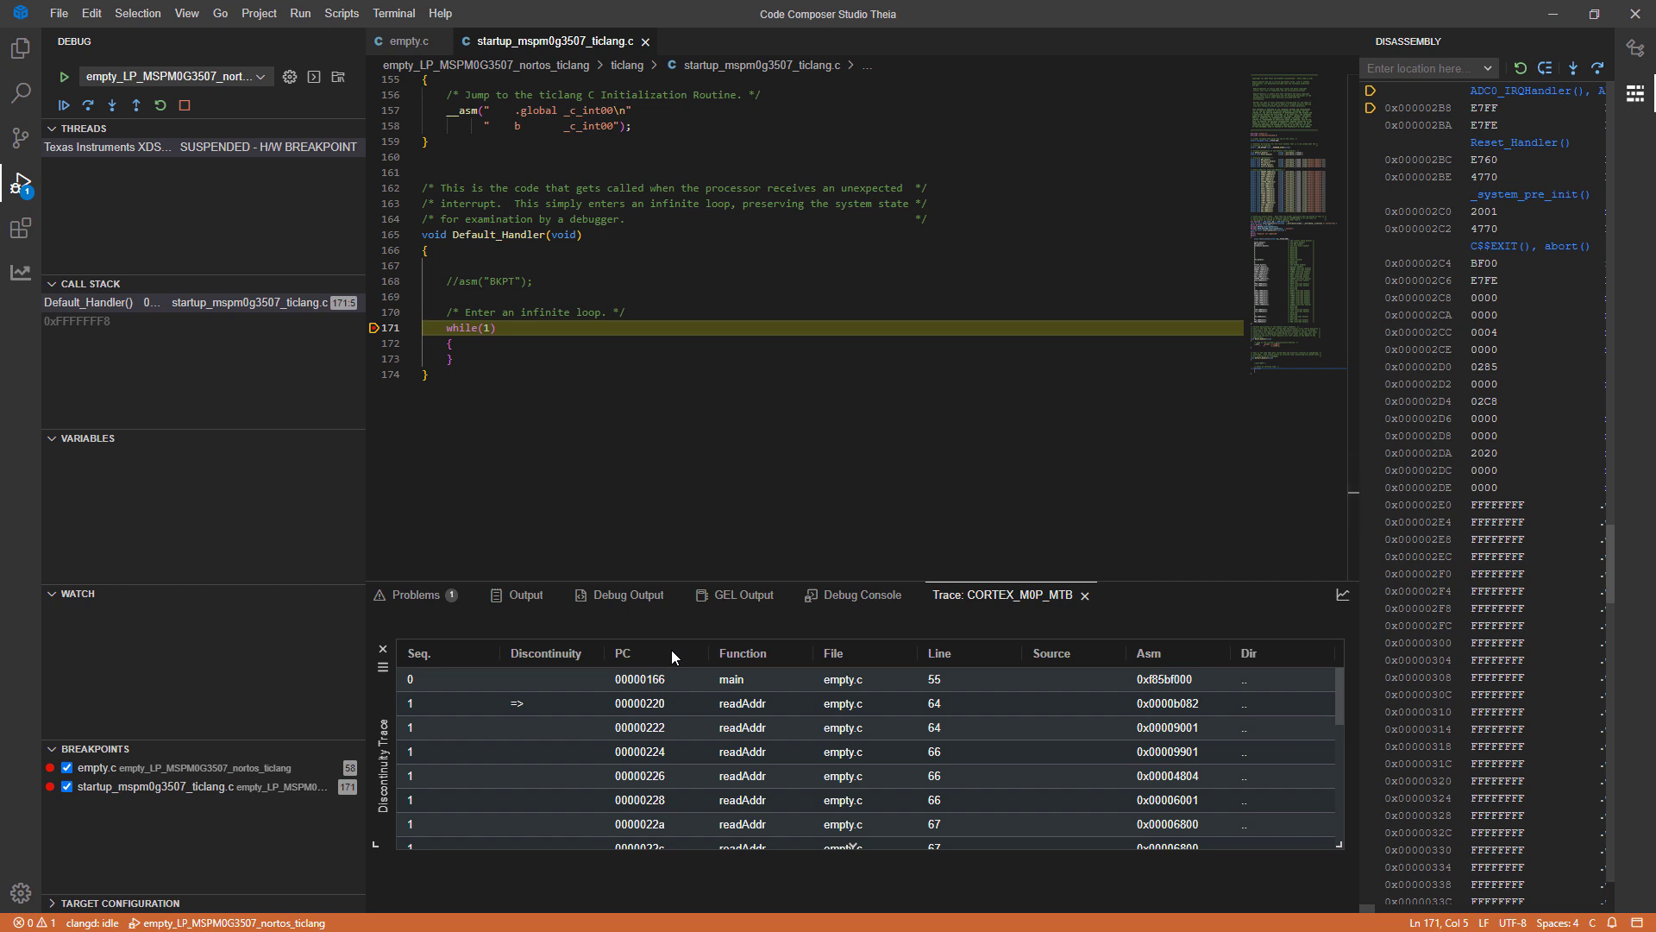
mouse_move(580, 662)
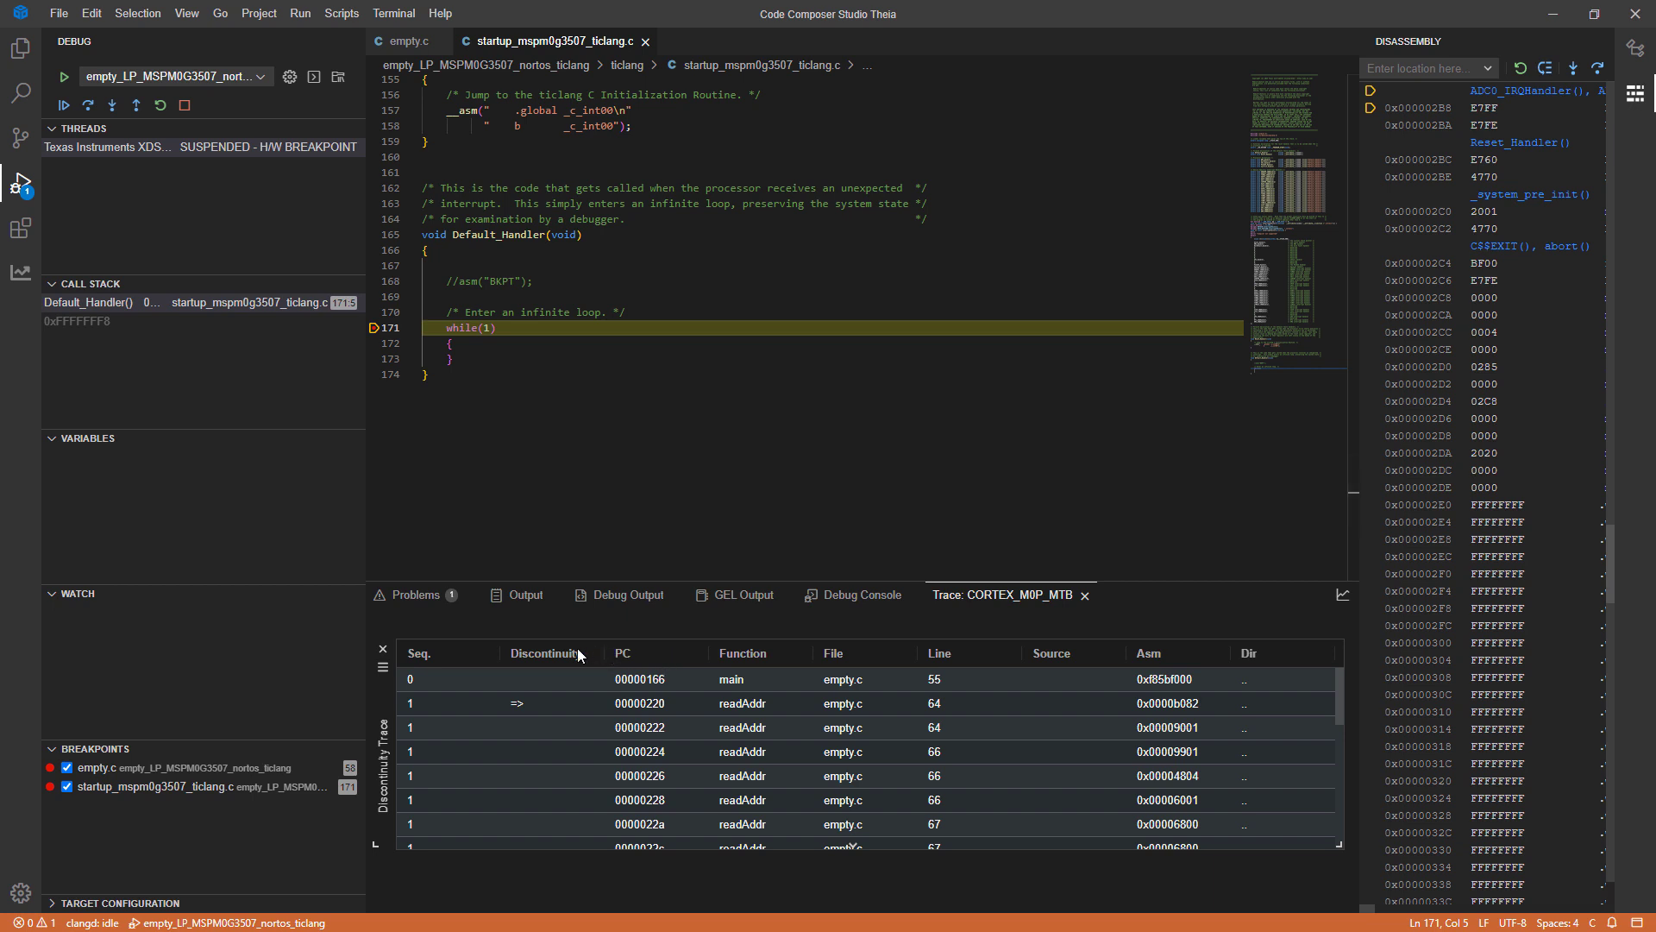
mouse_move(514, 705)
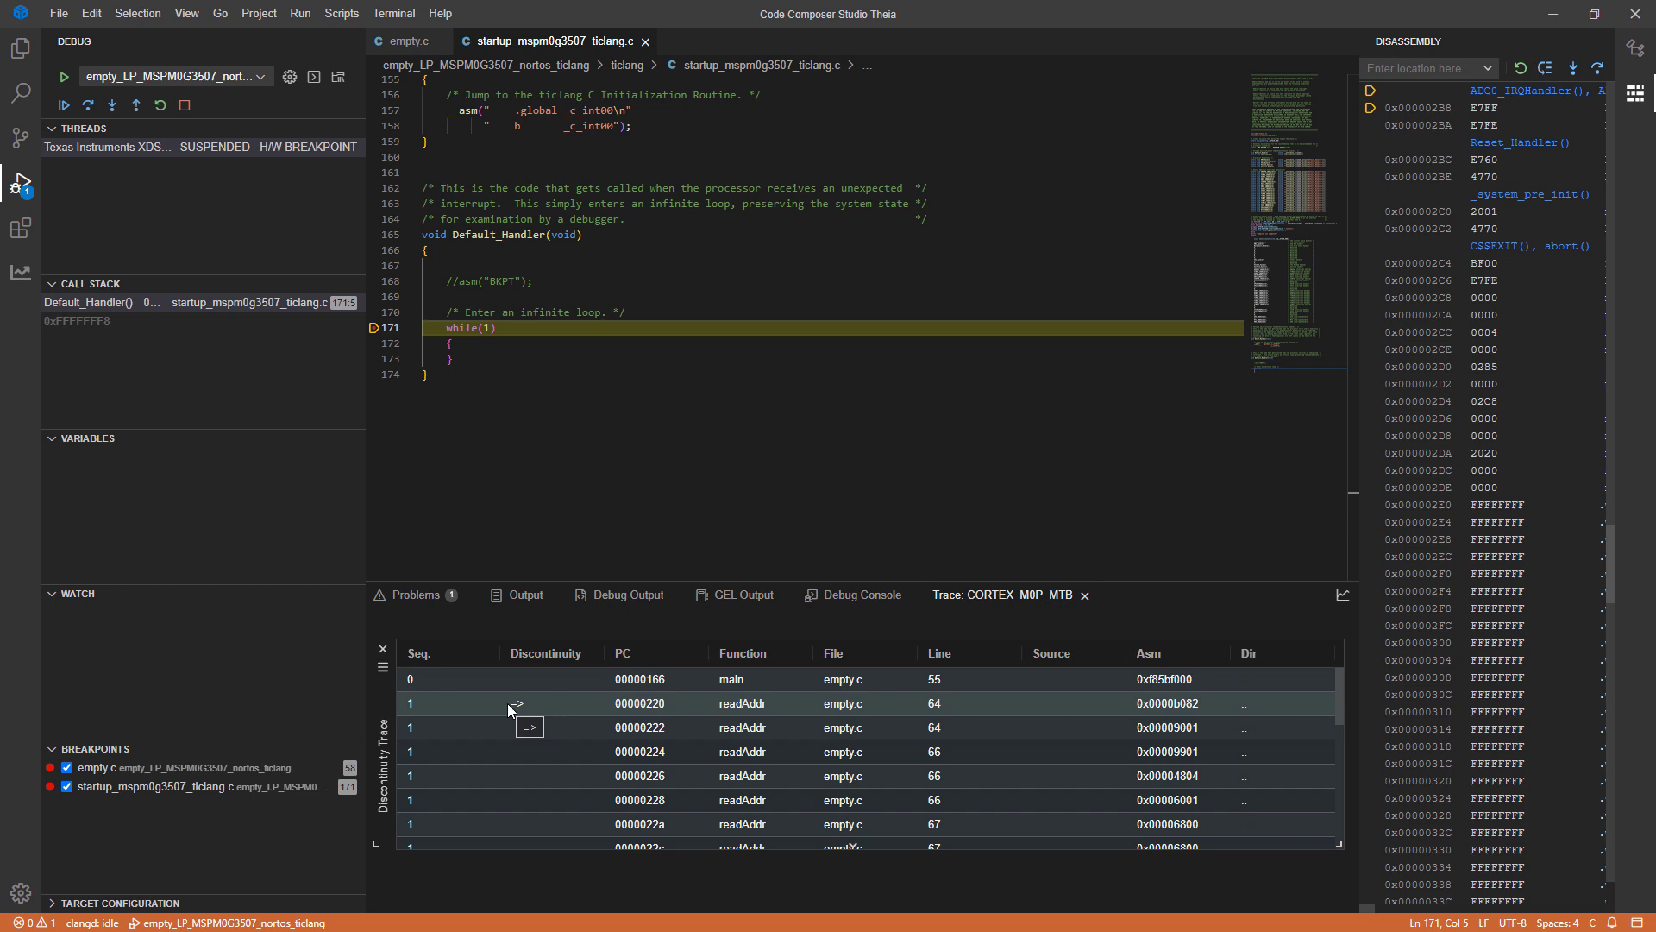
scroll(down, 3)
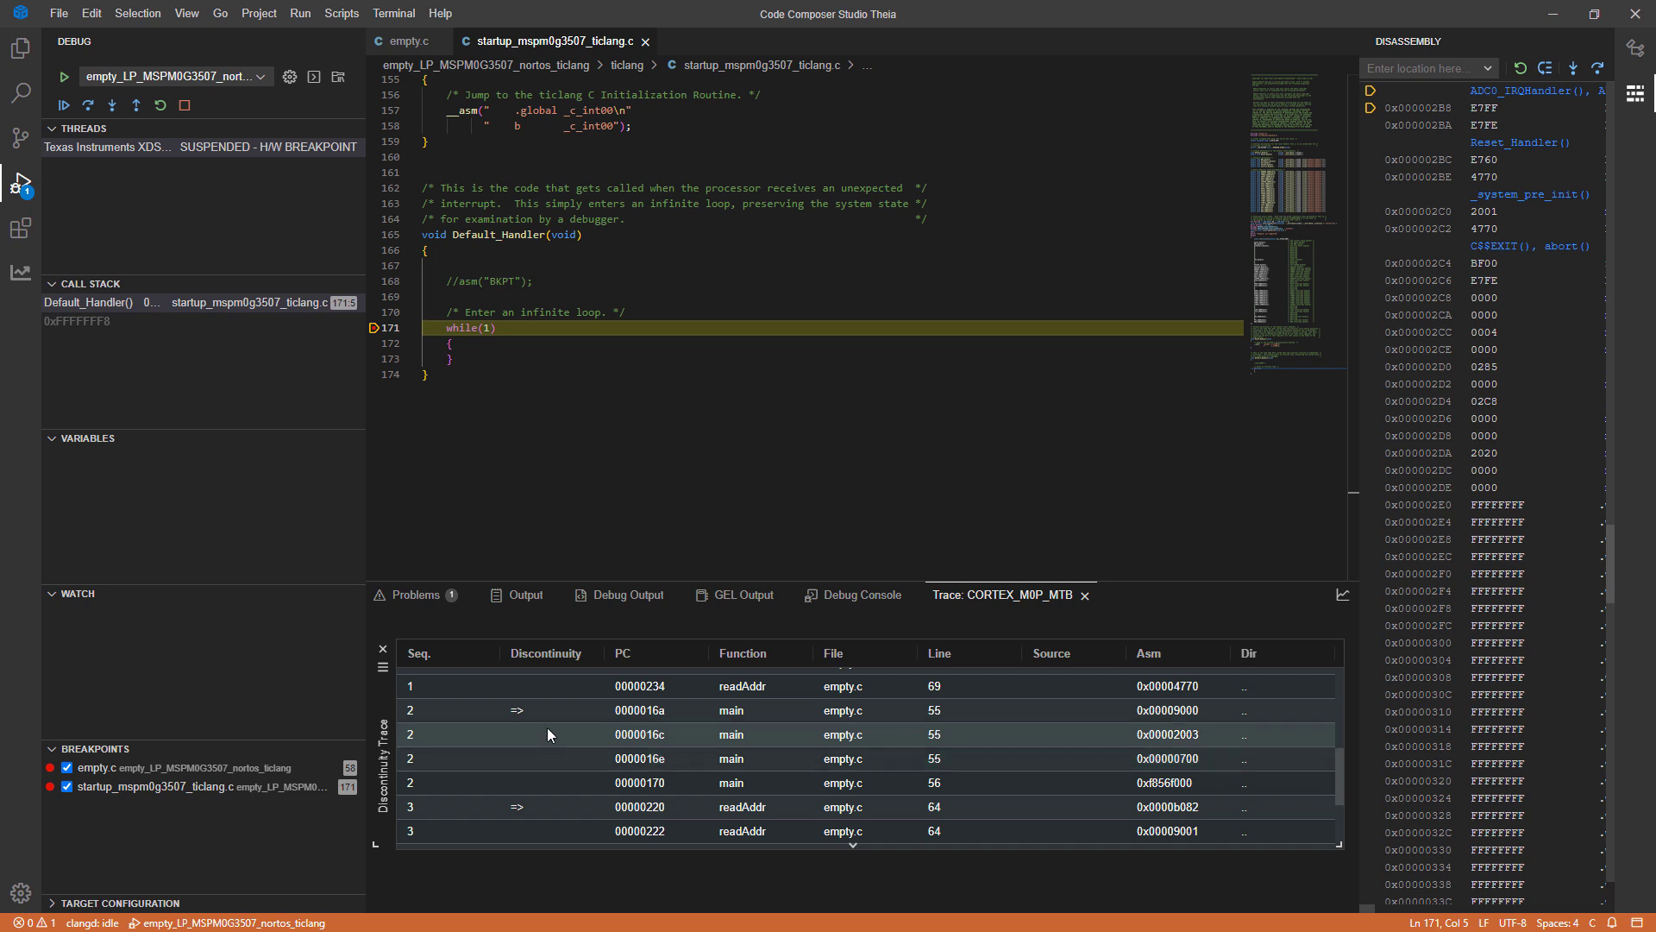
mouse_move(706, 763)
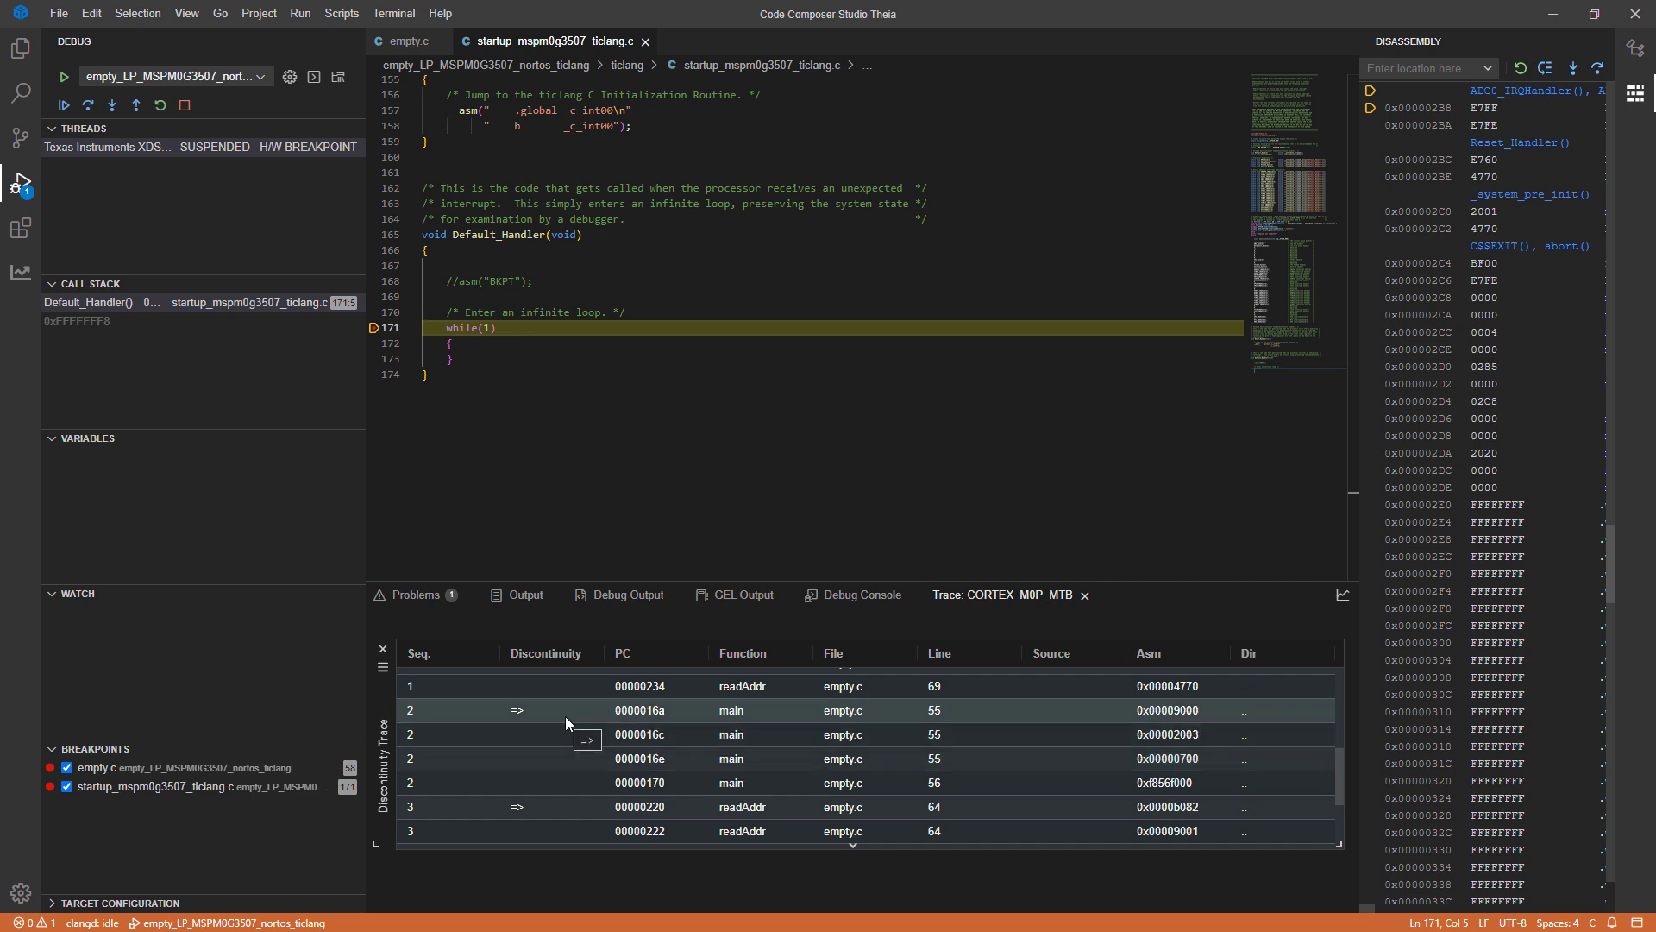
Sync Disassembly to the main (0x0000016a) and readAddr (0x00000220) trace rows, then reach the Default_Handler entry
click(675, 711)
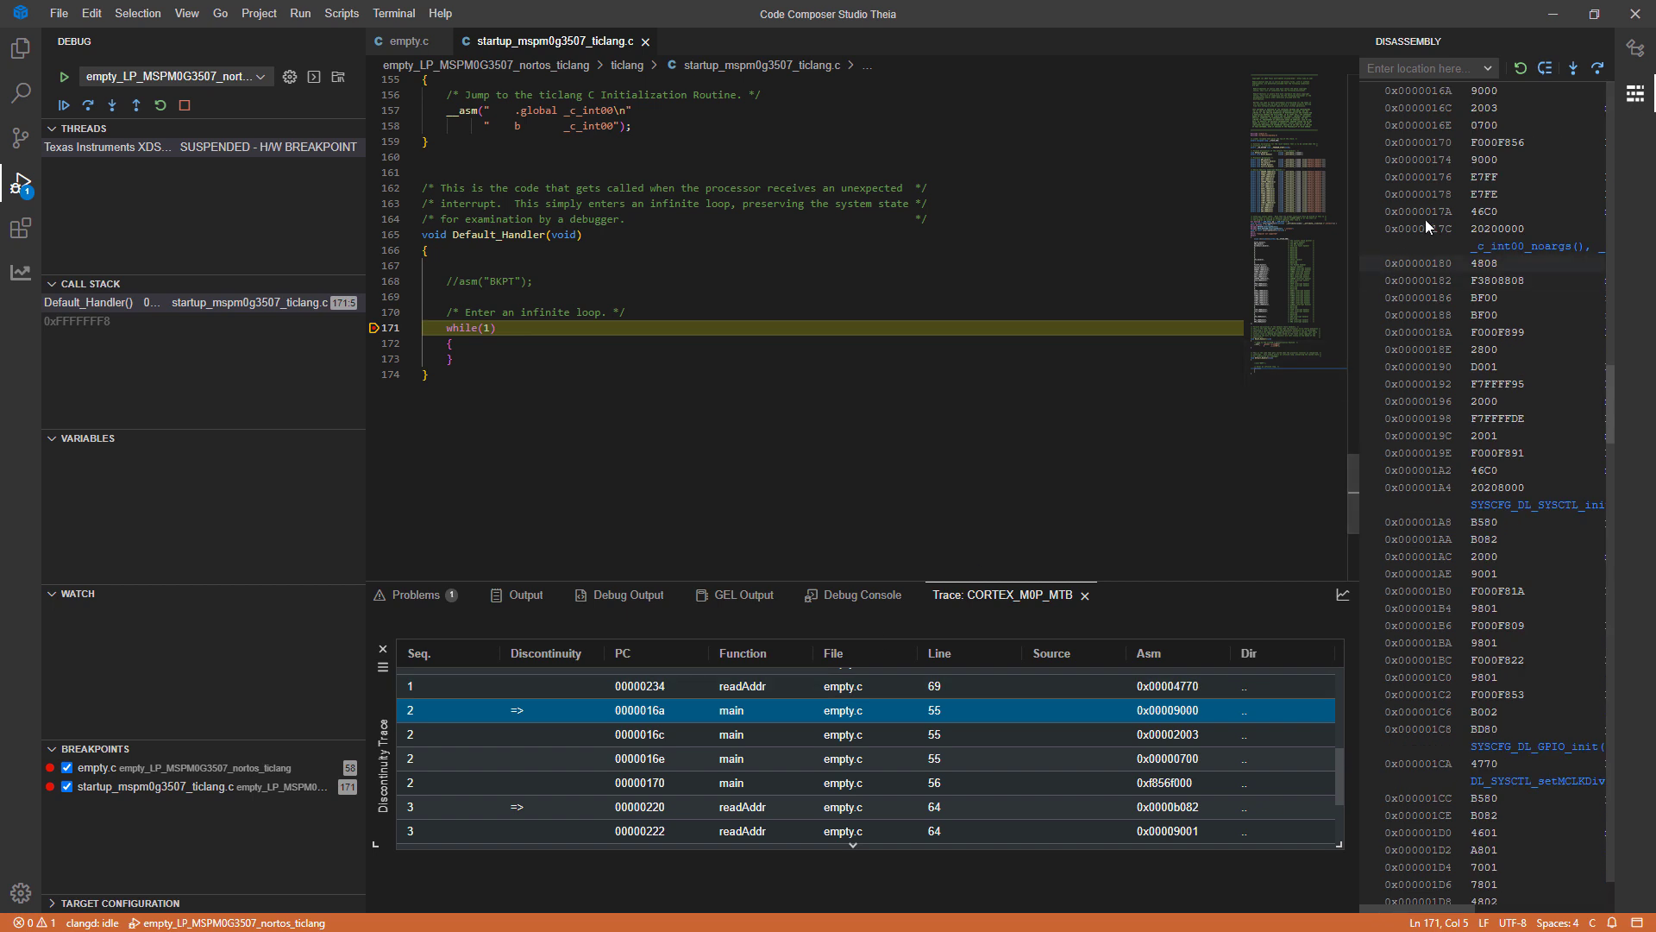
click(523, 735)
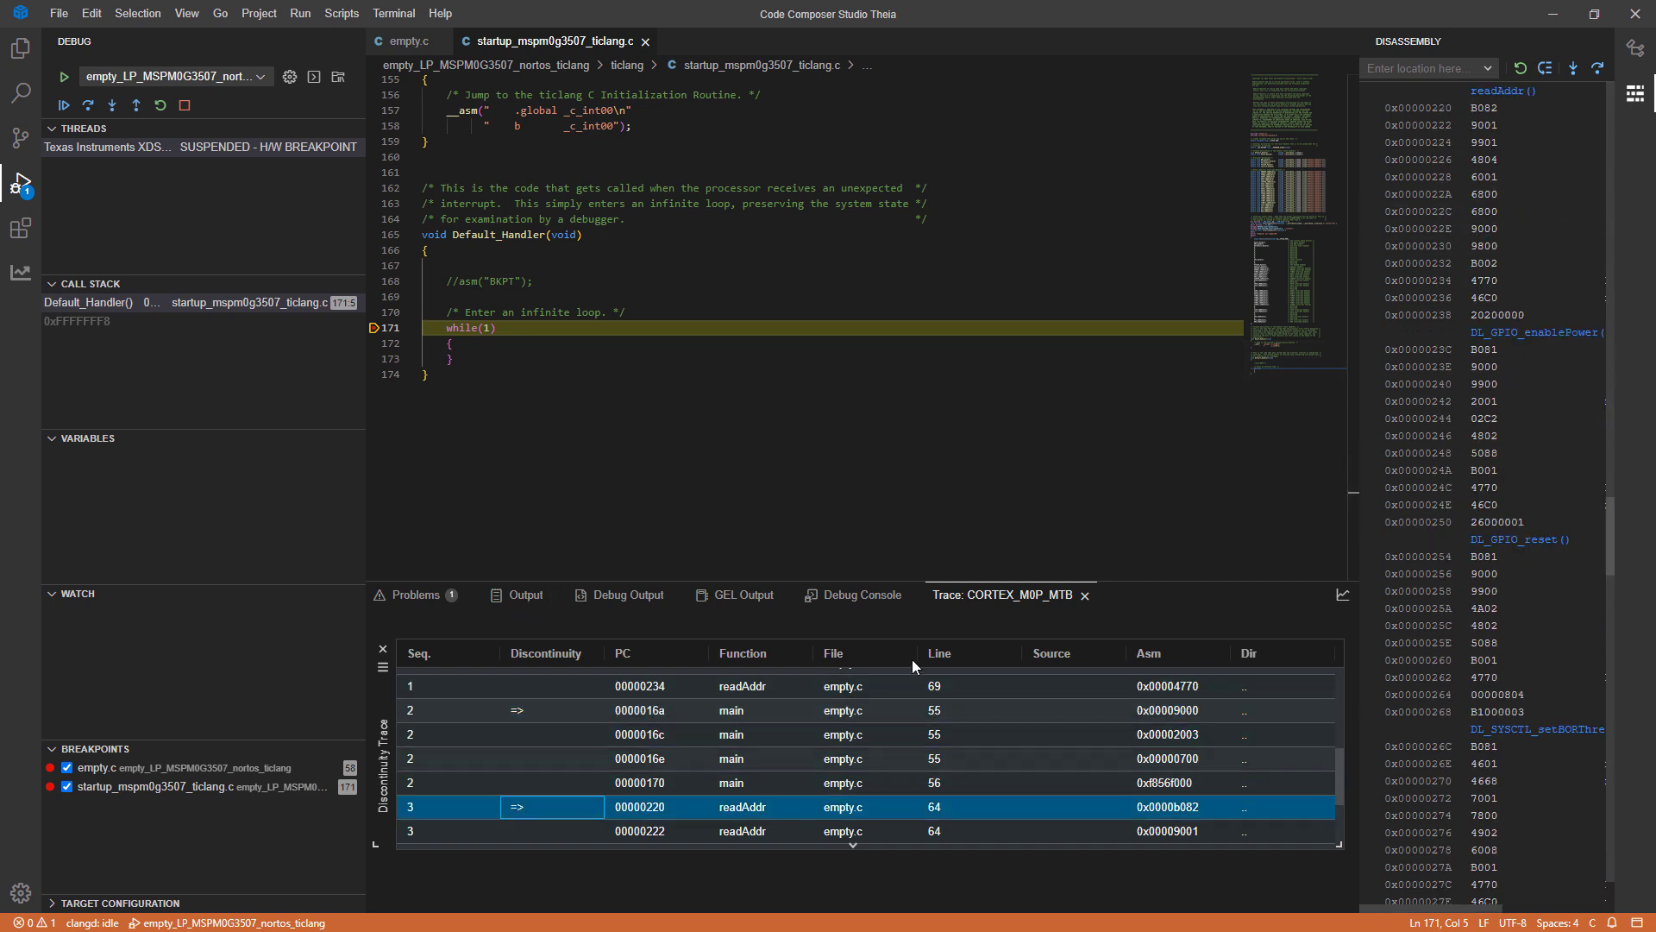
scroll(down, 3)
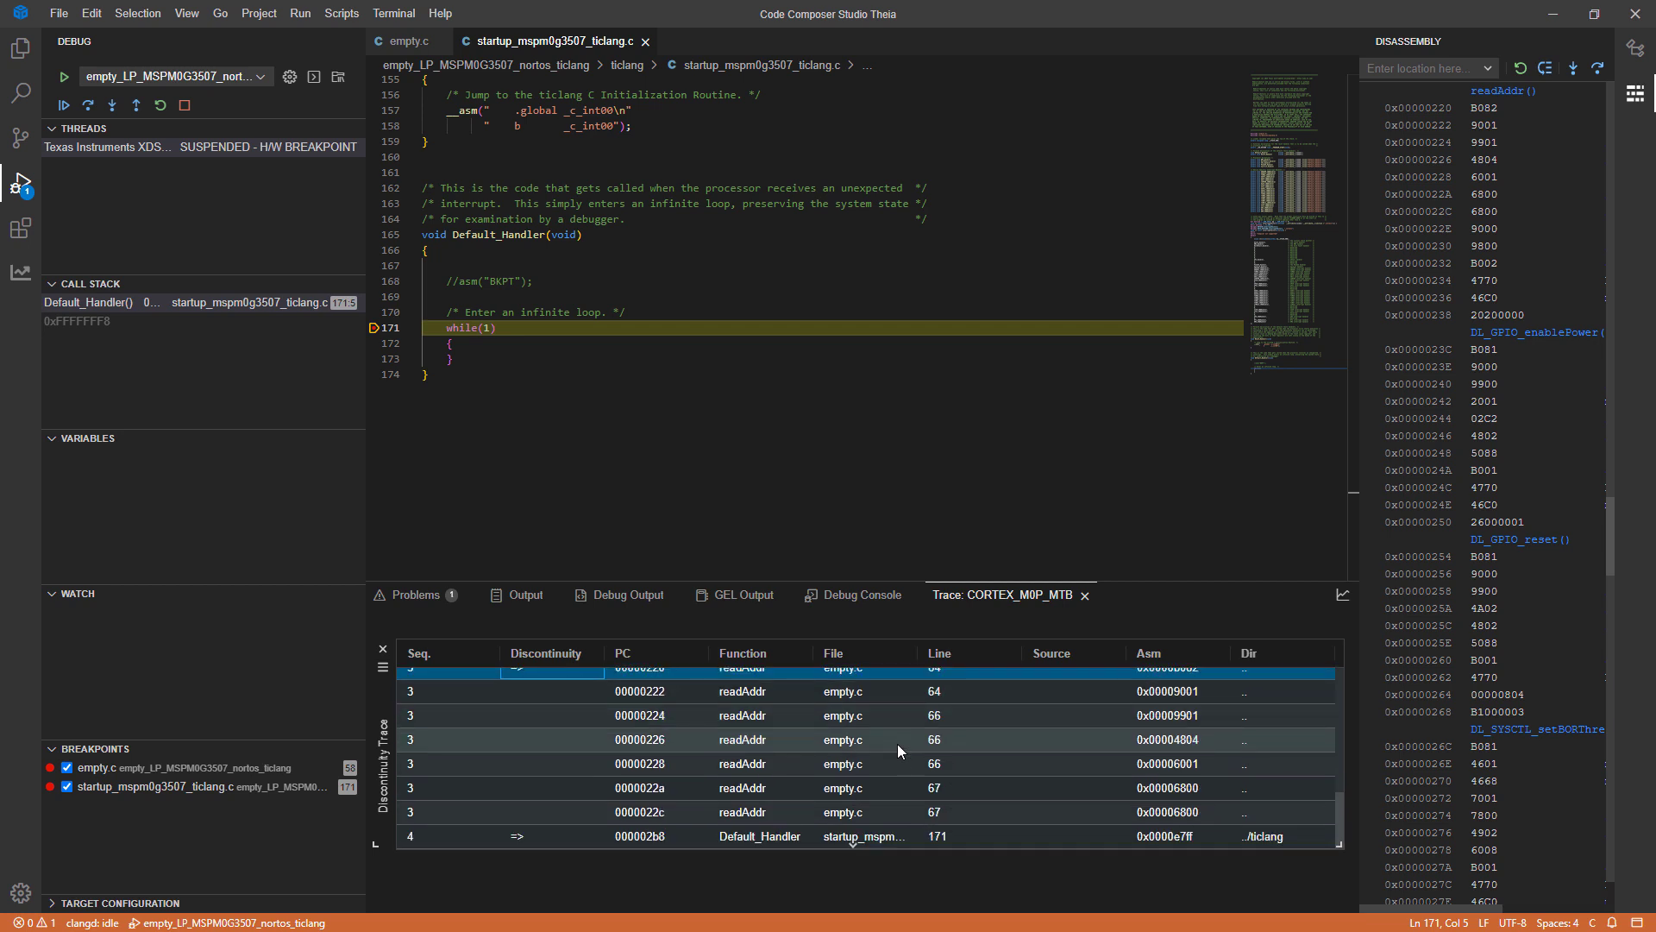
mouse_move(886, 773)
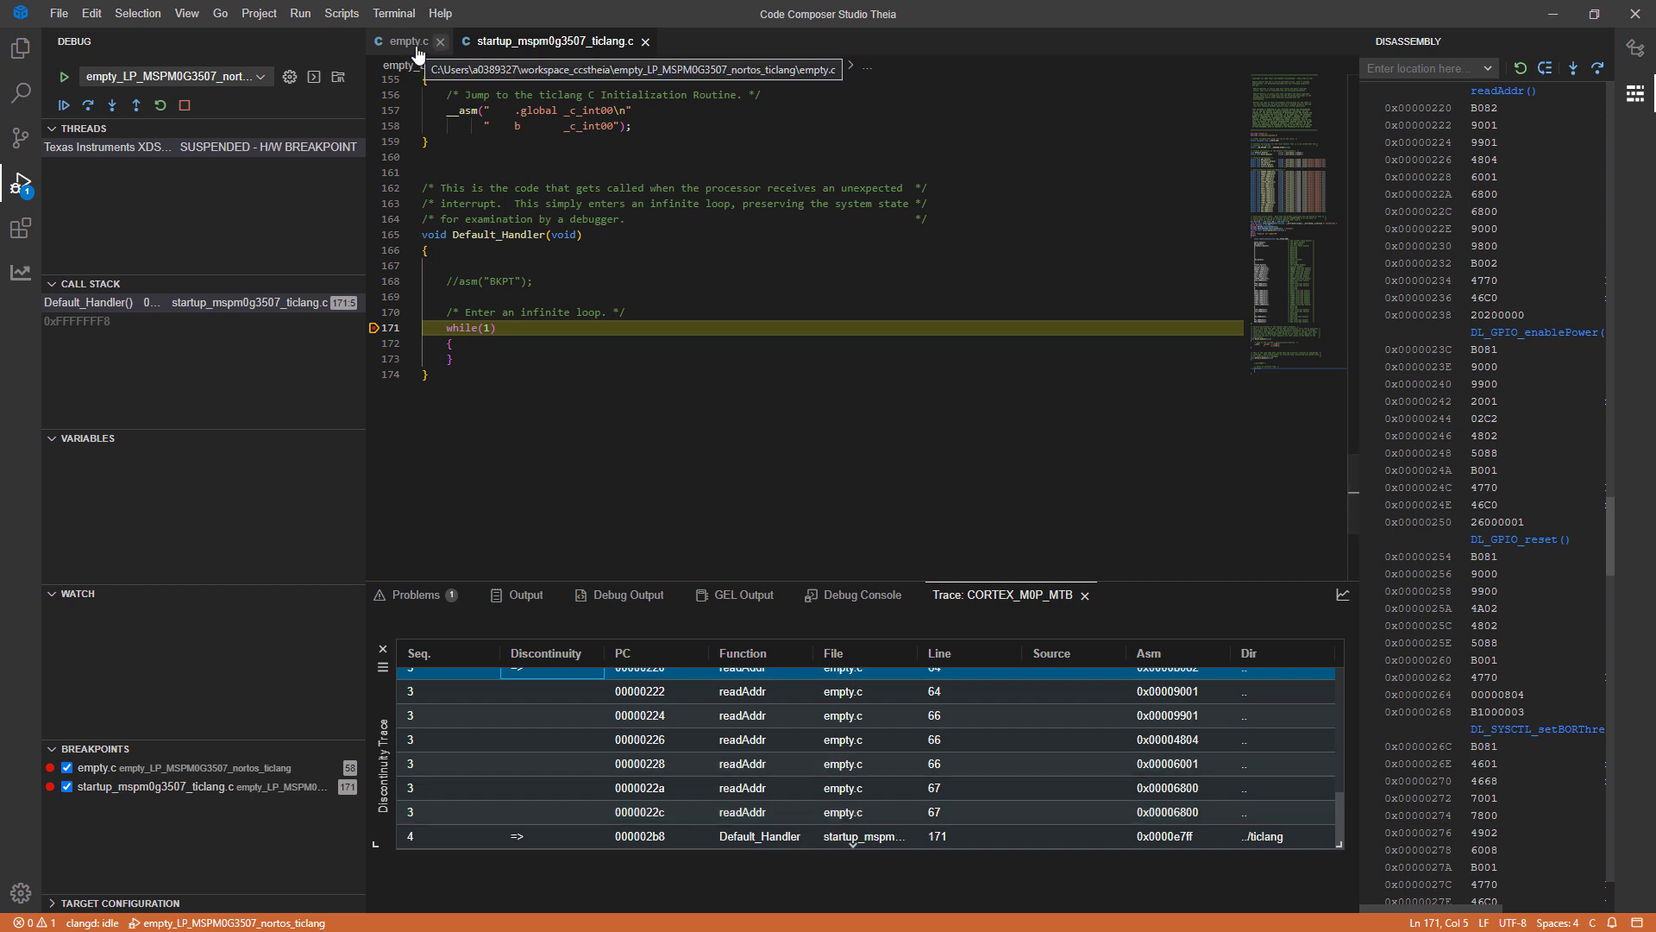
Show empty.c with main calling readAddr on the valid and invalid addresses
click(407, 41)
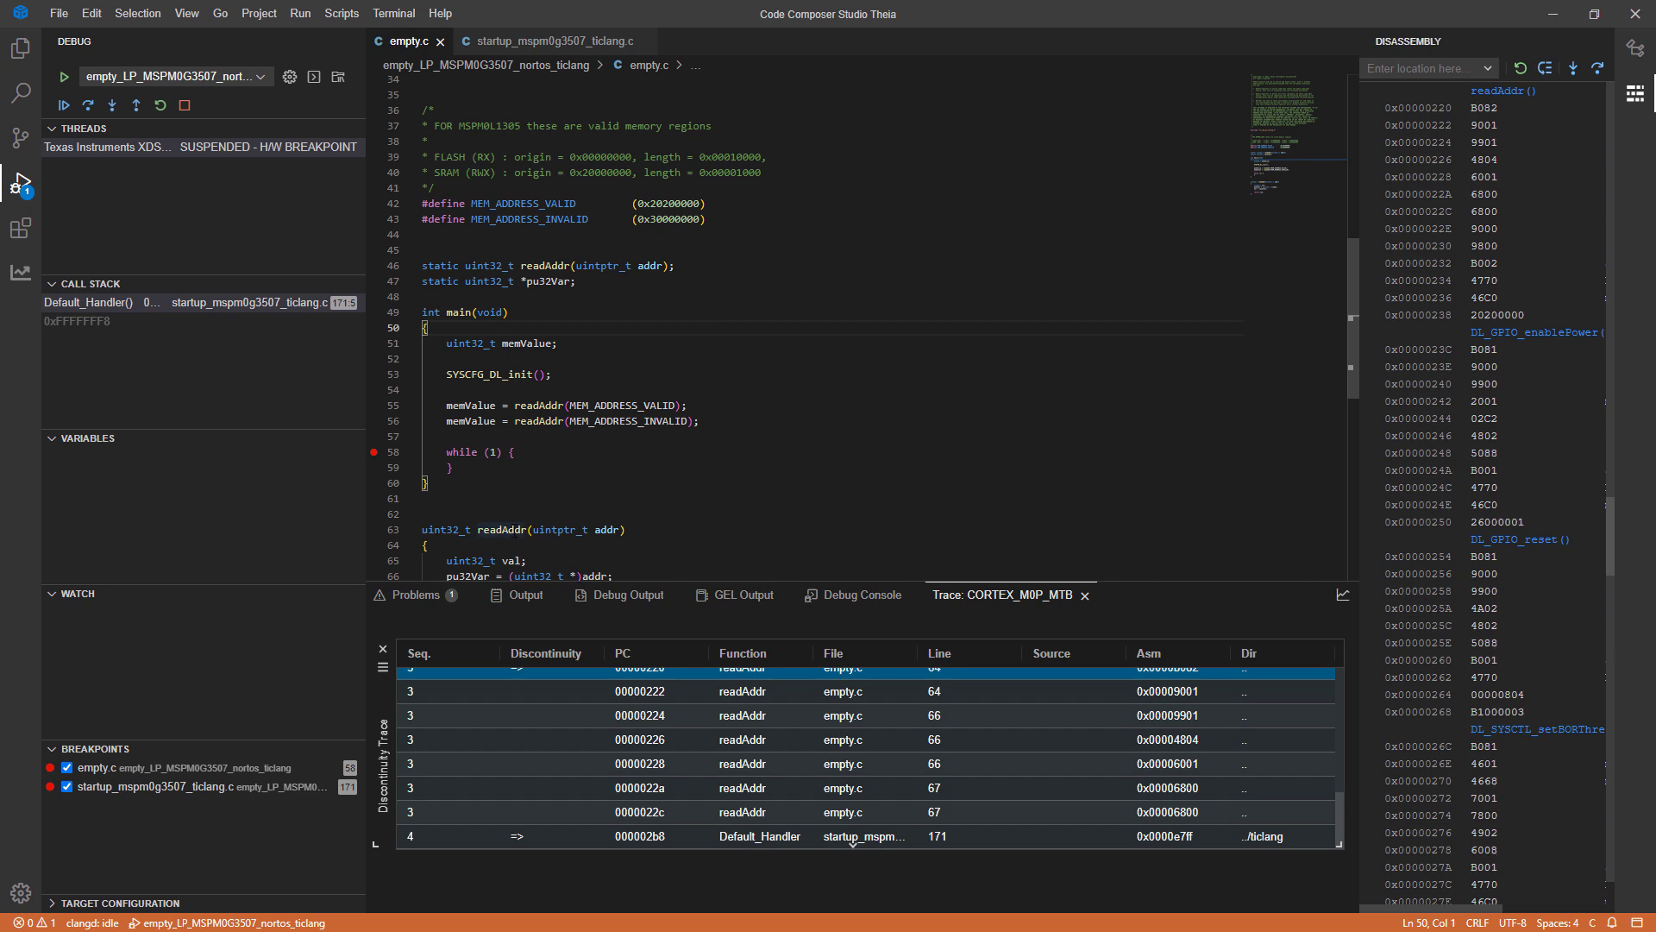
mouse_move(539, 421)
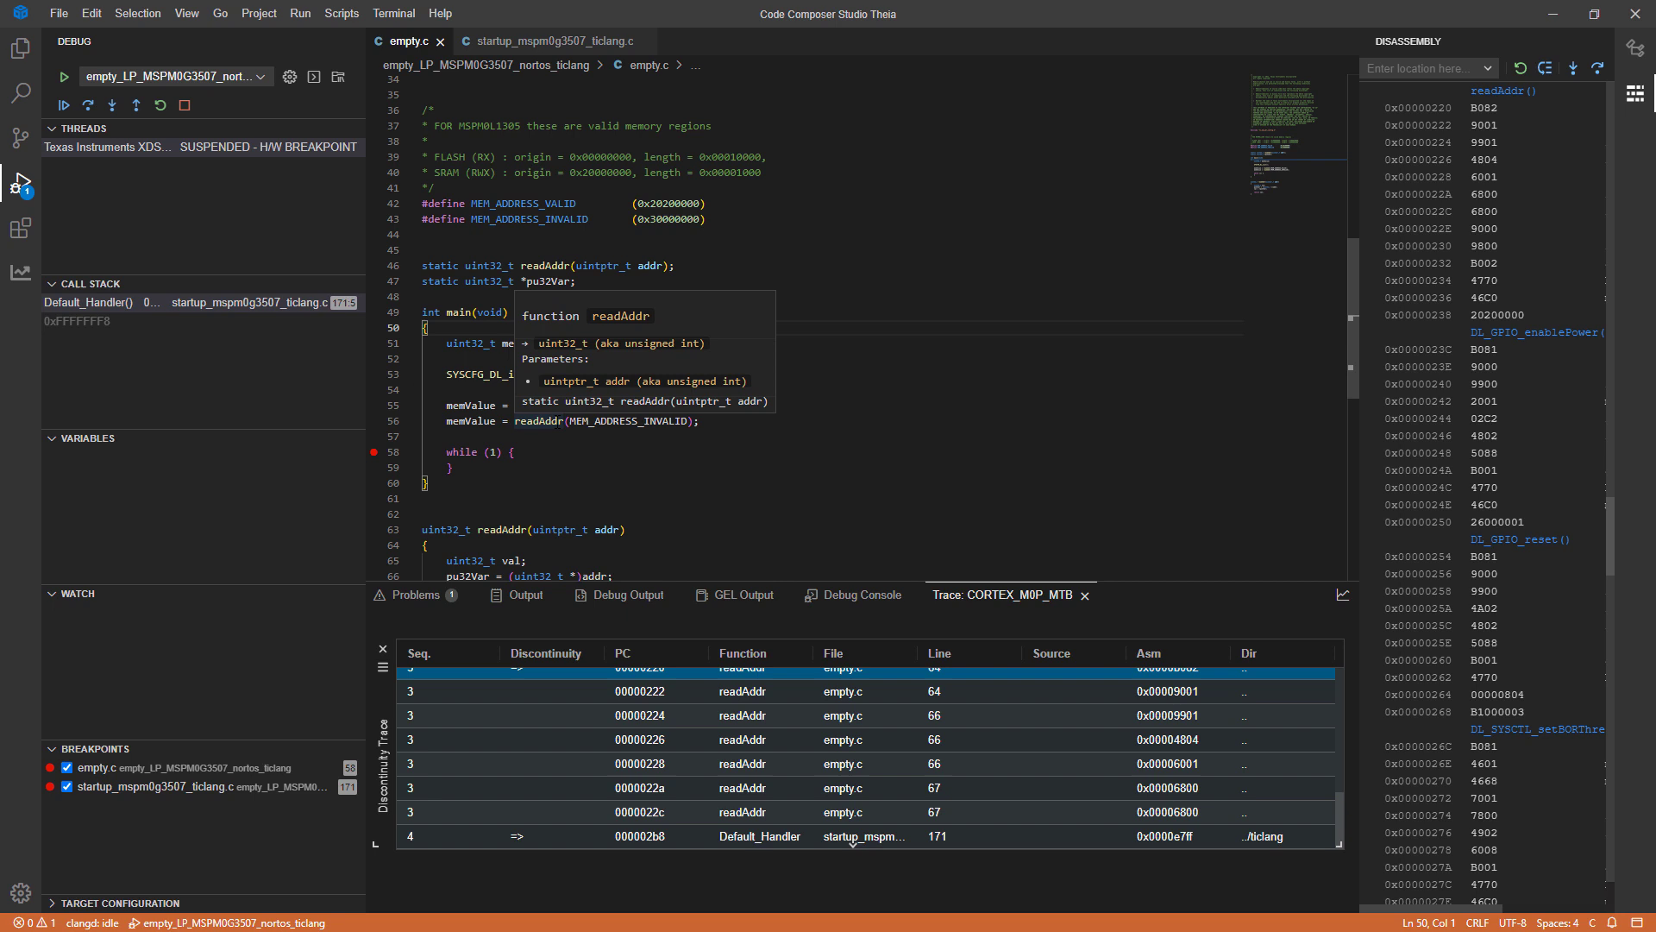
mouse_move(683, 711)
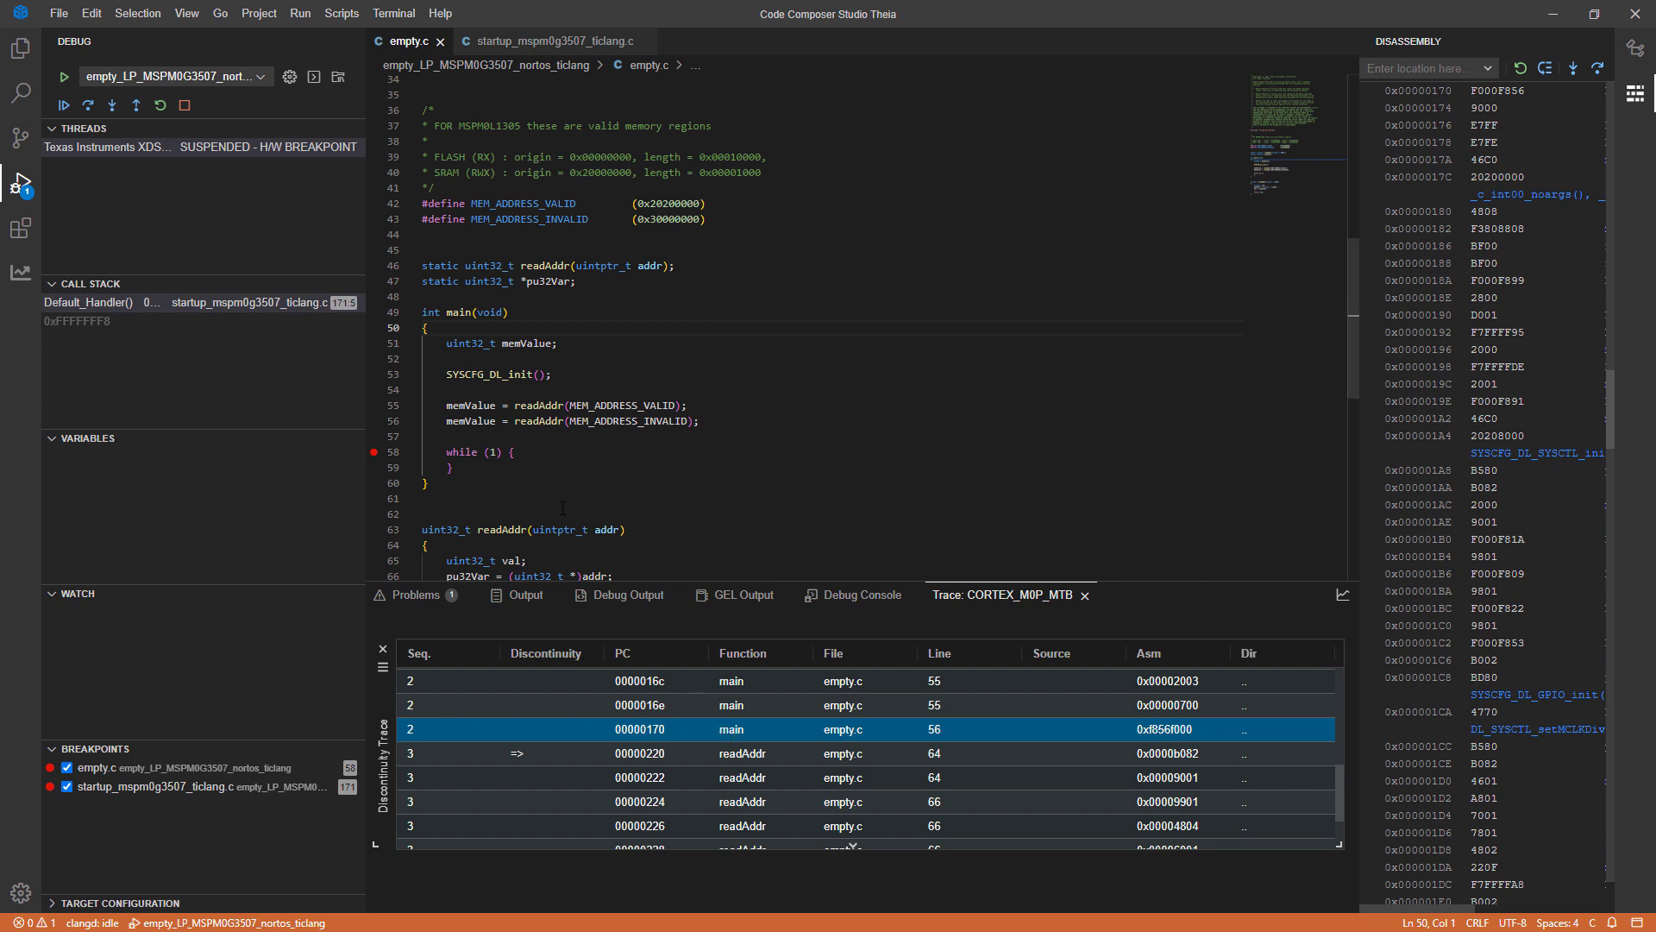
mouse_move(490, 344)
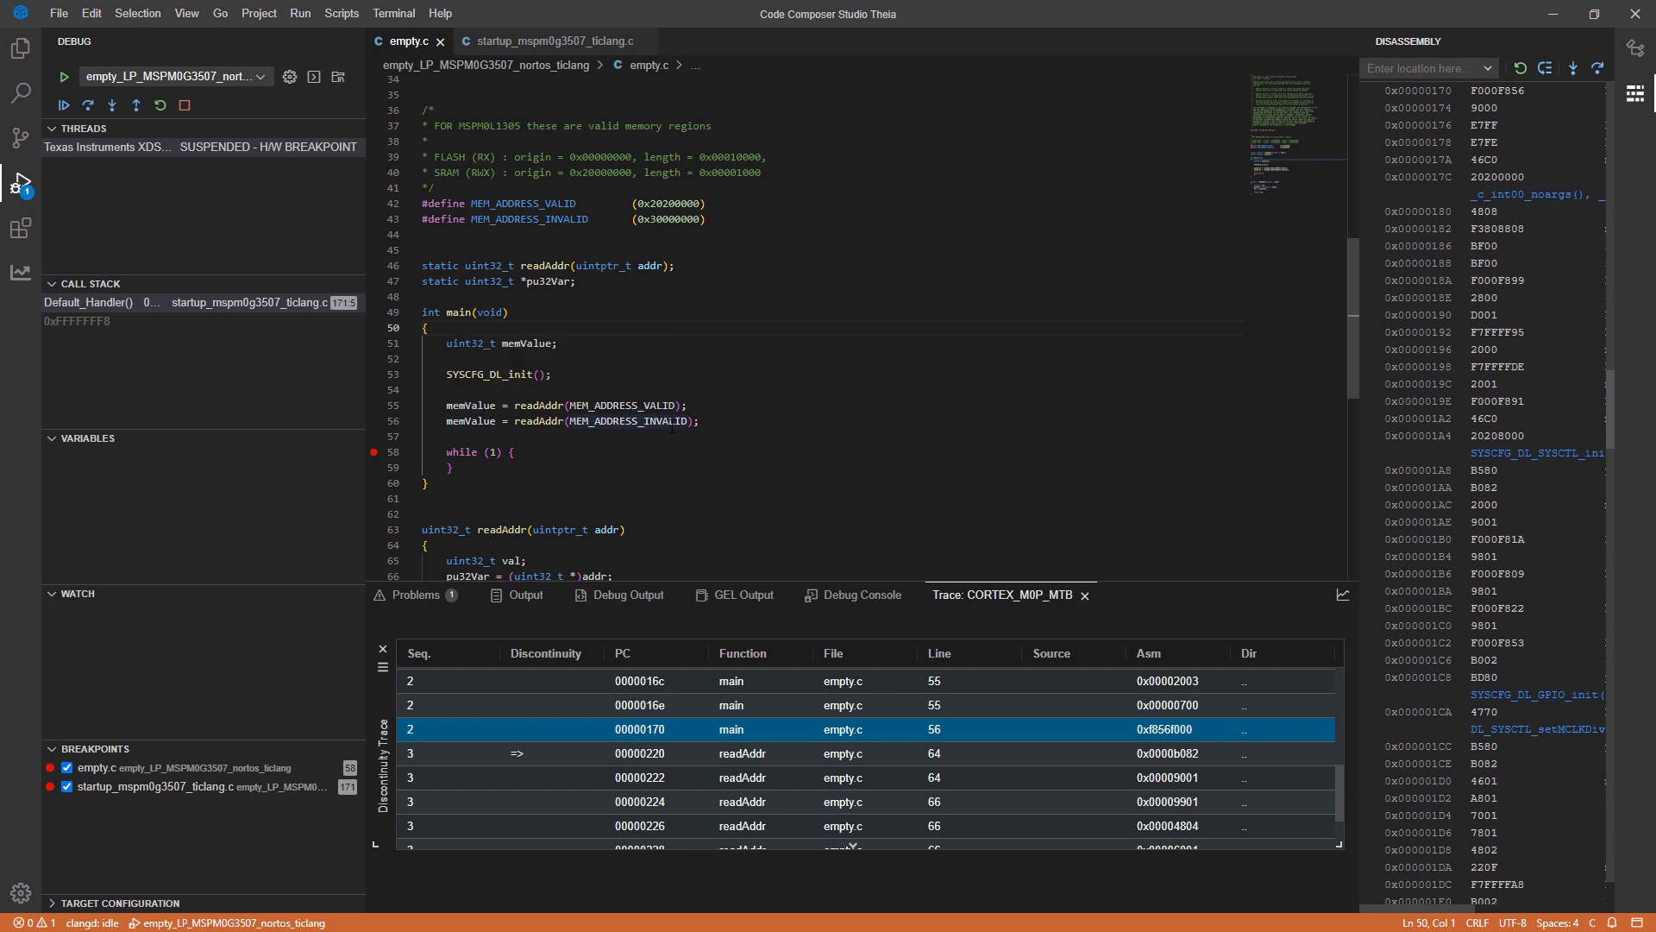
mouse_move(624, 421)
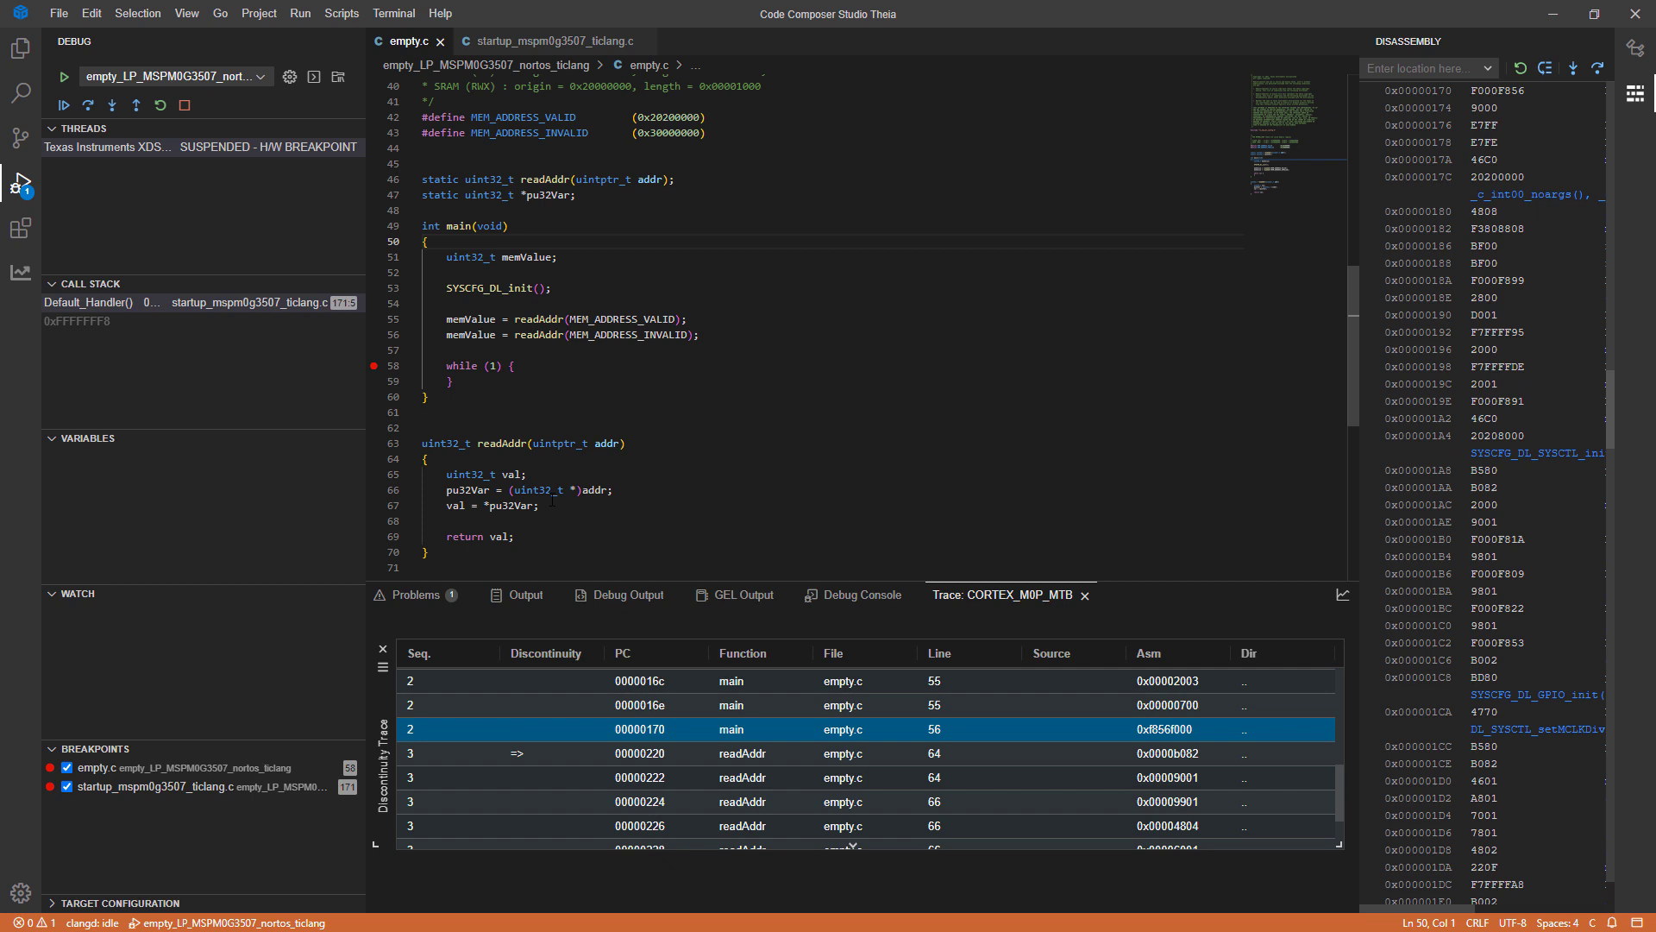
mouse_move(504, 490)
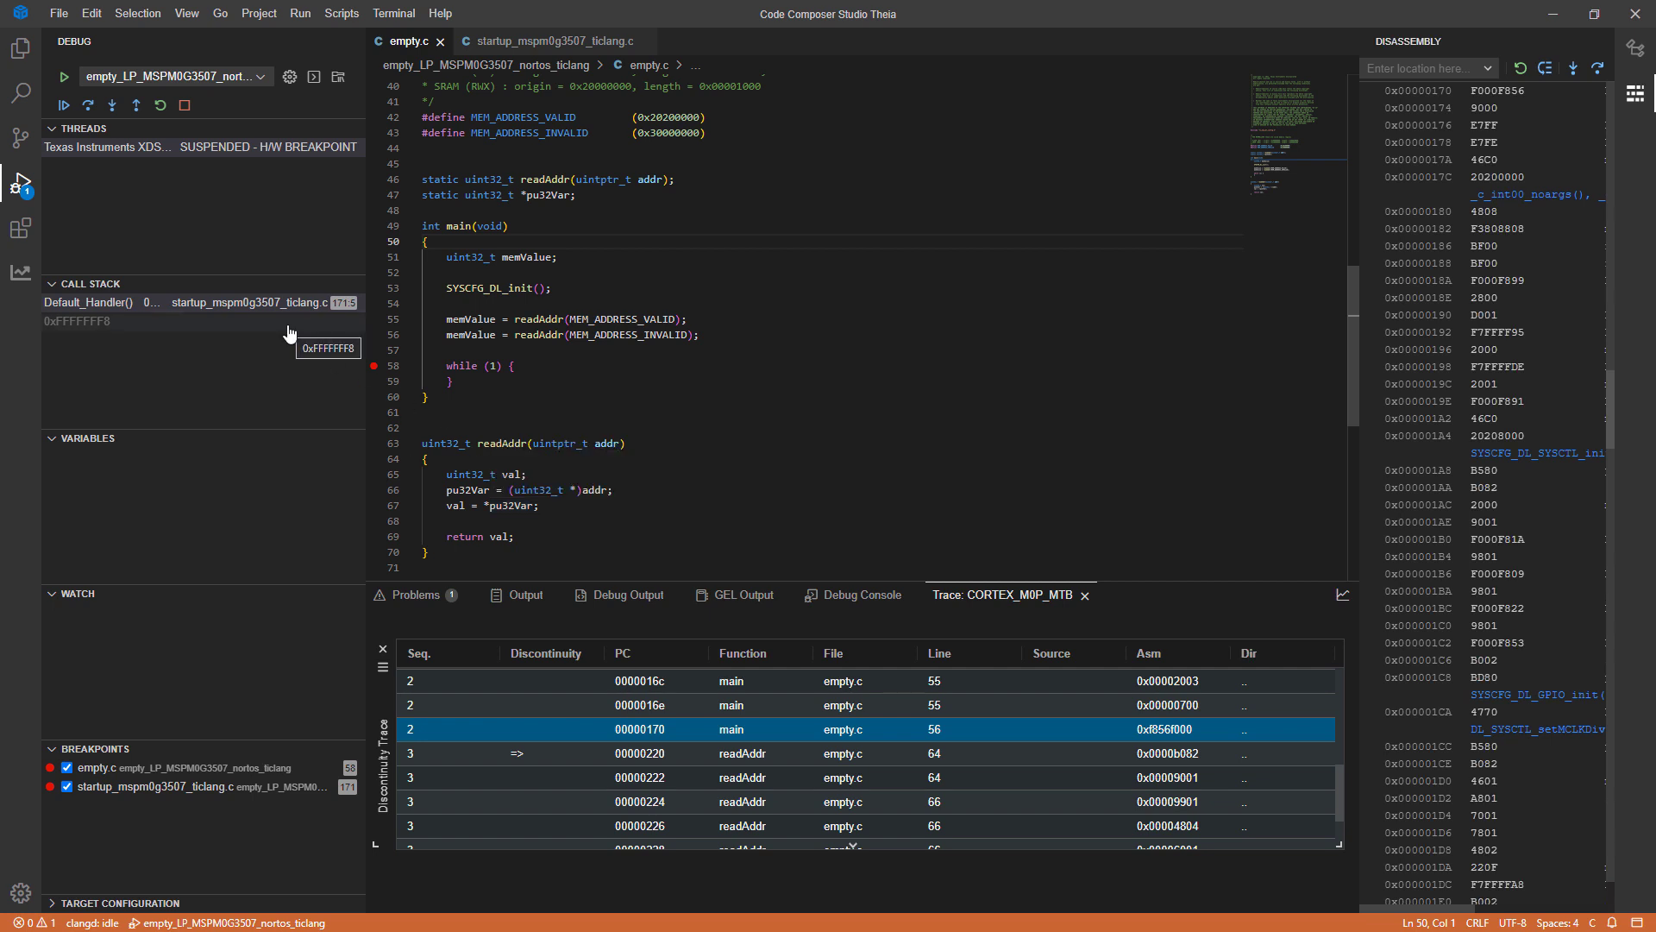
mouse_move(160, 105)
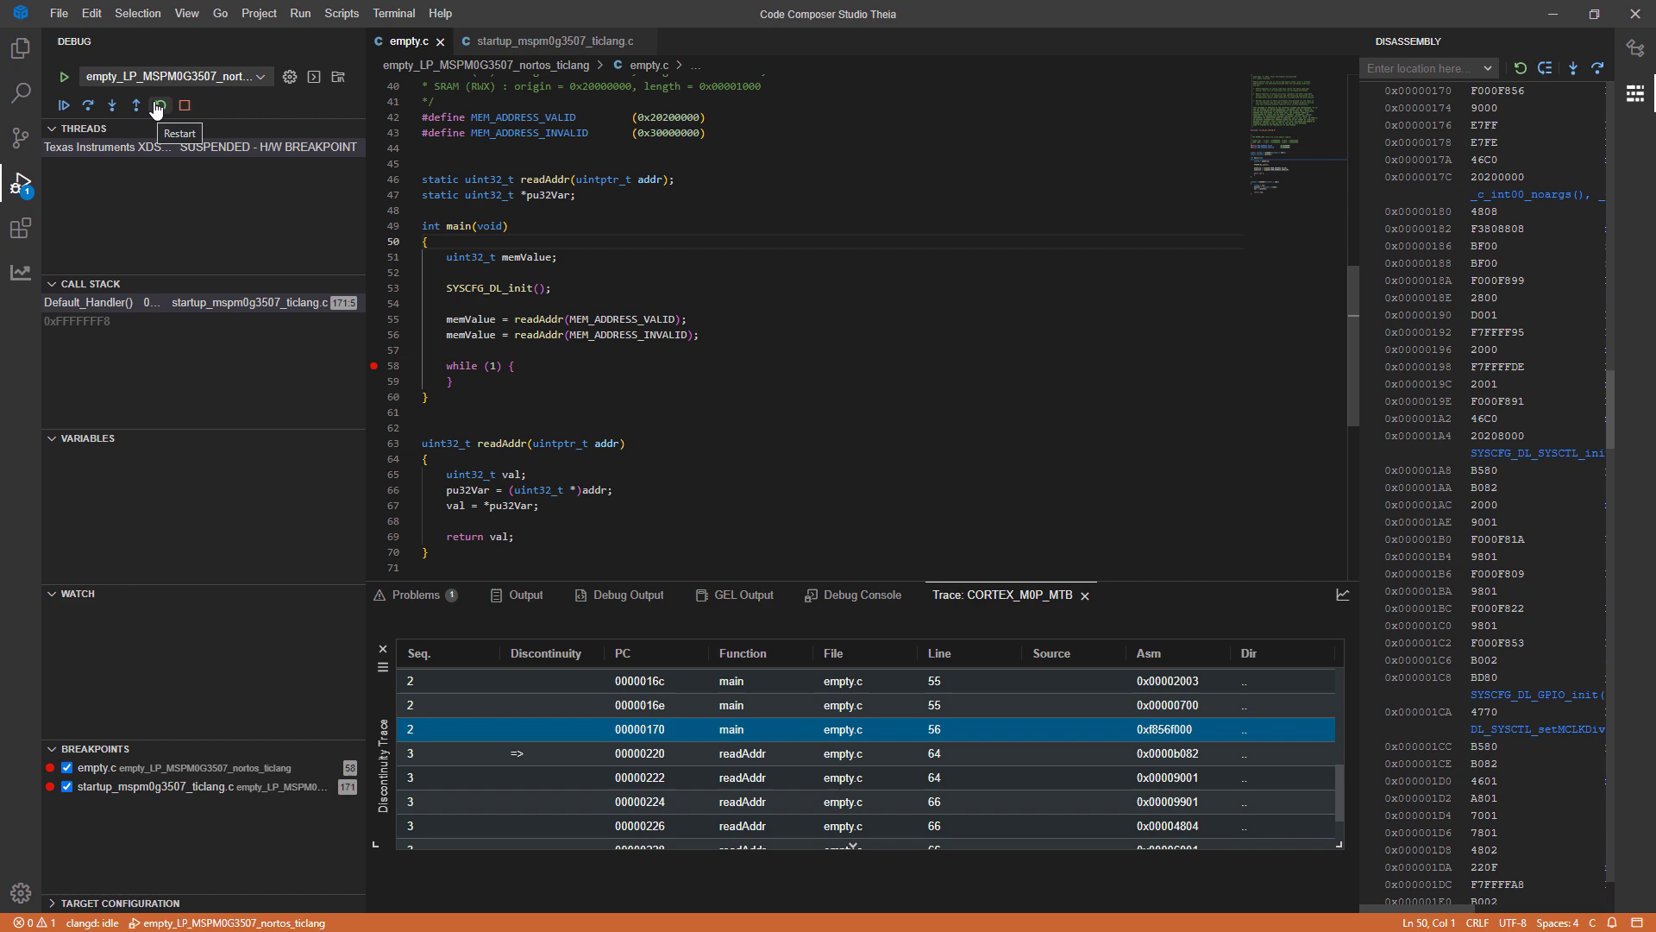
Restart, run to the line 56 breakpoint, step into readAddr and over lines 64–67 into Default_Handler
click(158, 105)
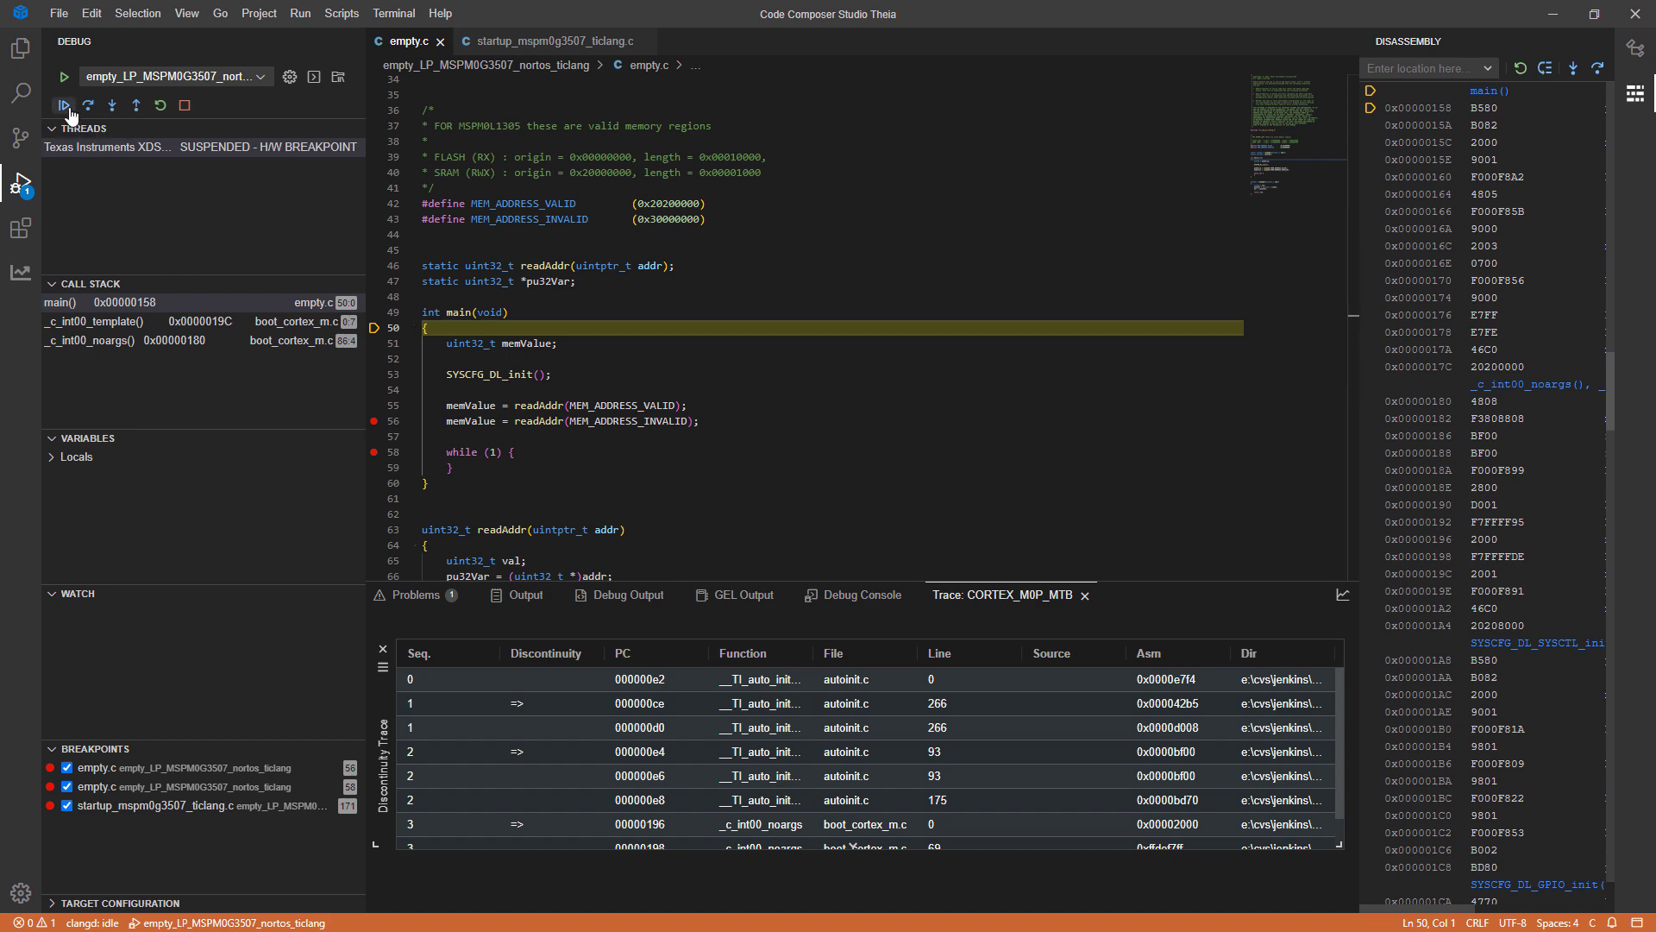
click(62, 106)
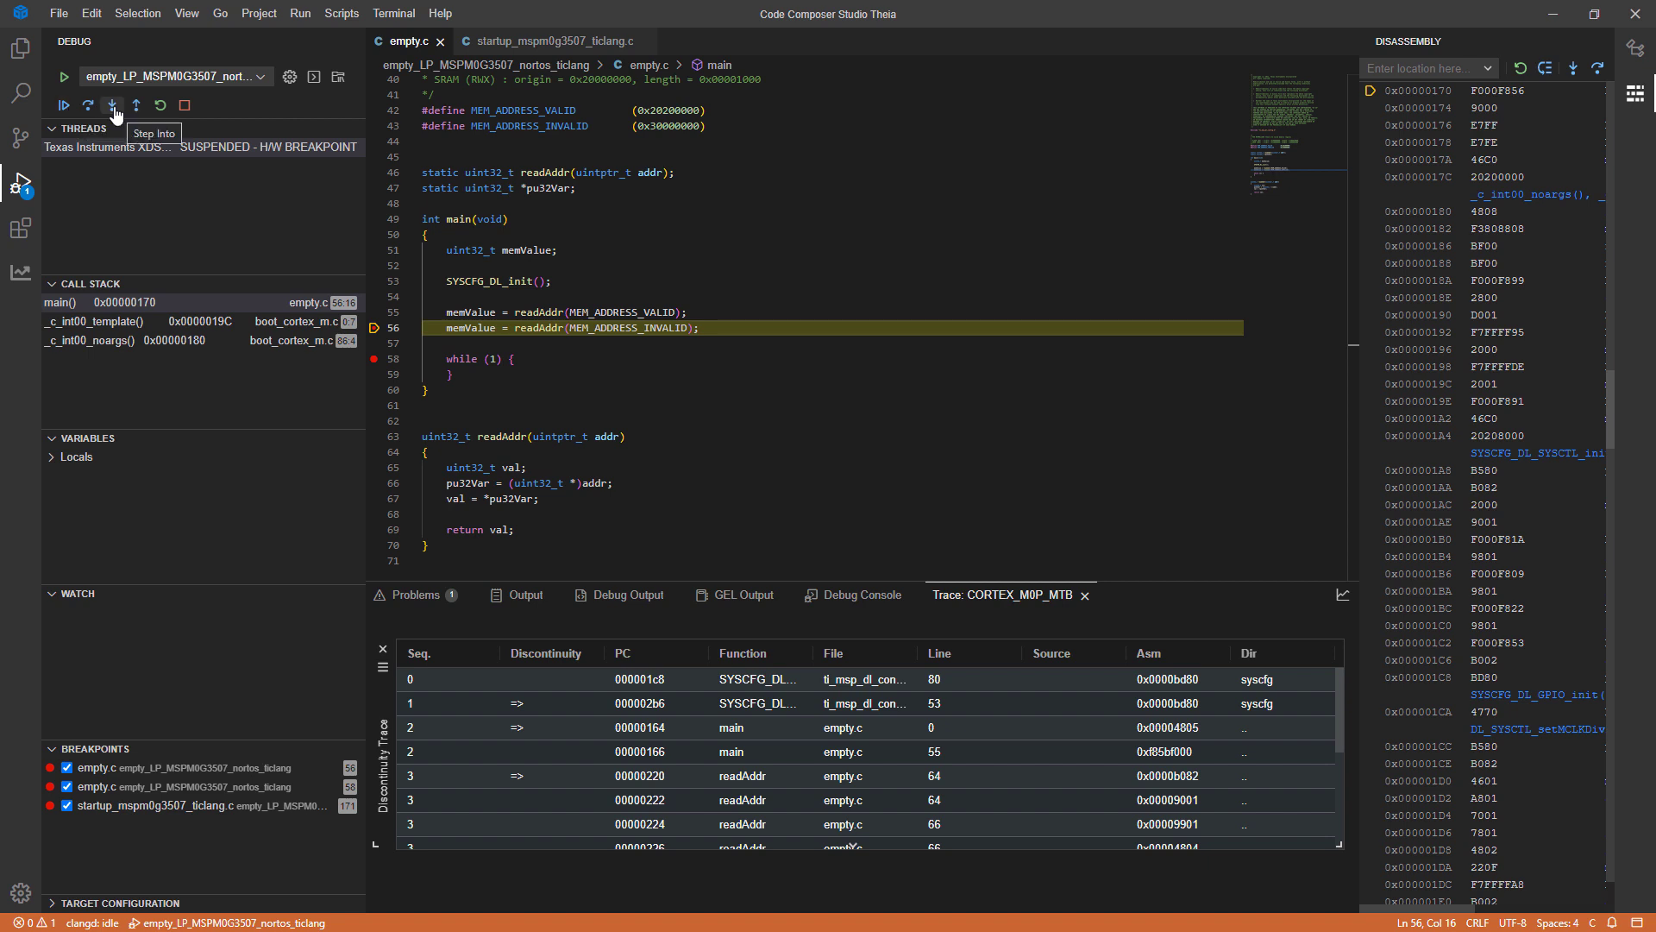
click(114, 101)
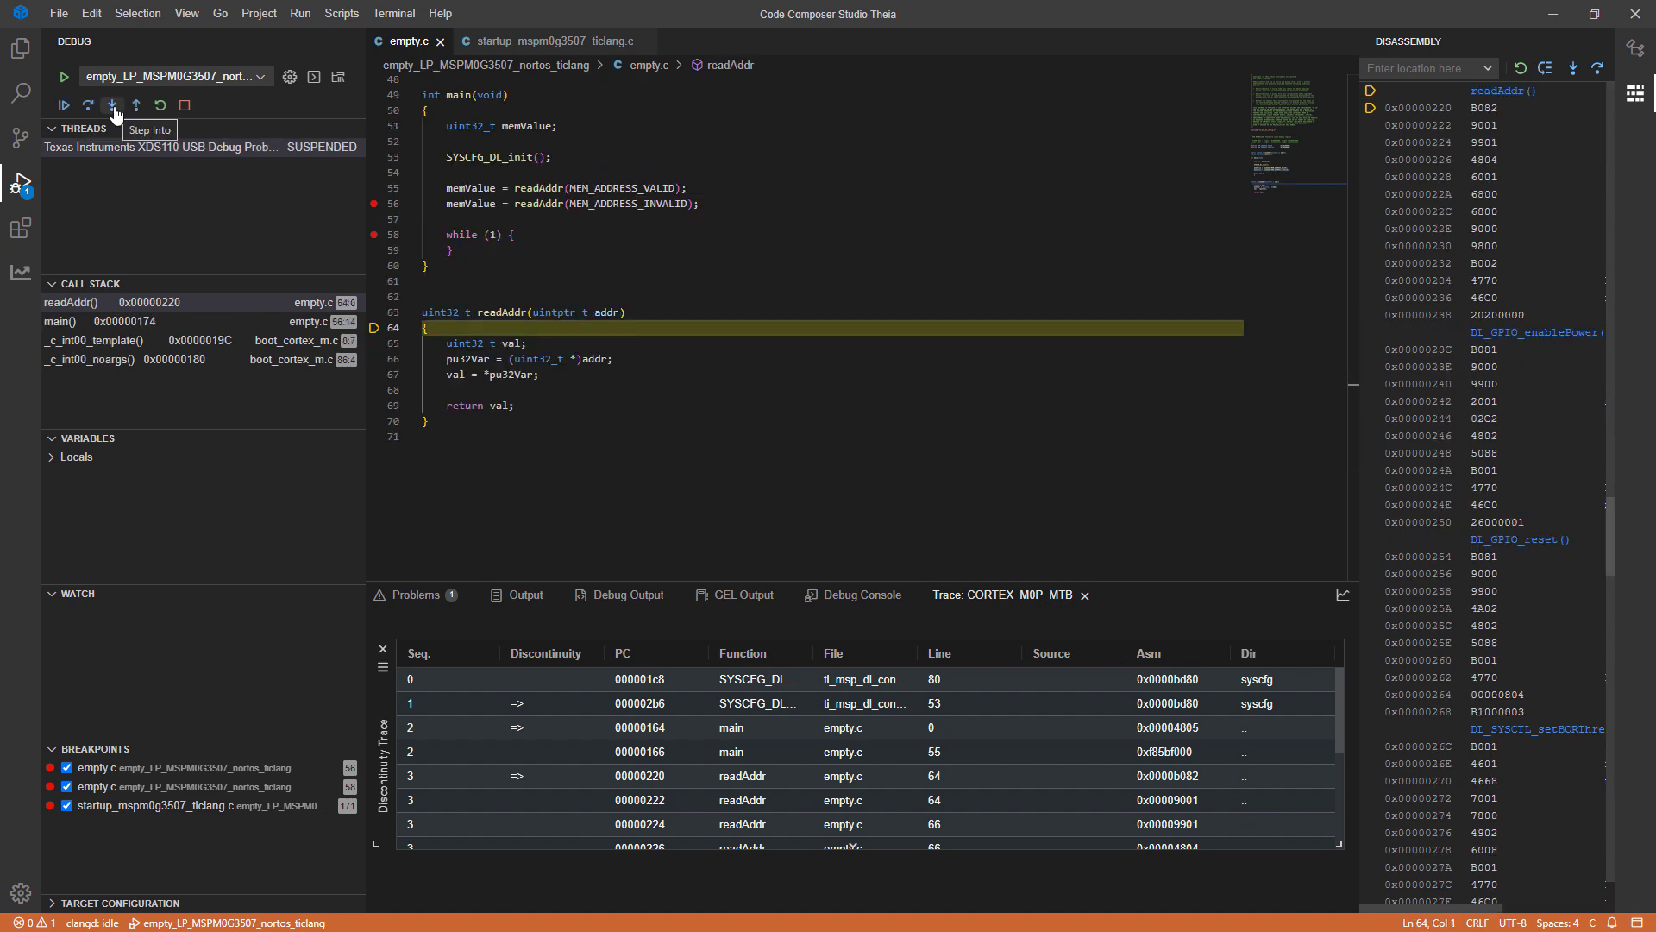
click(86, 104)
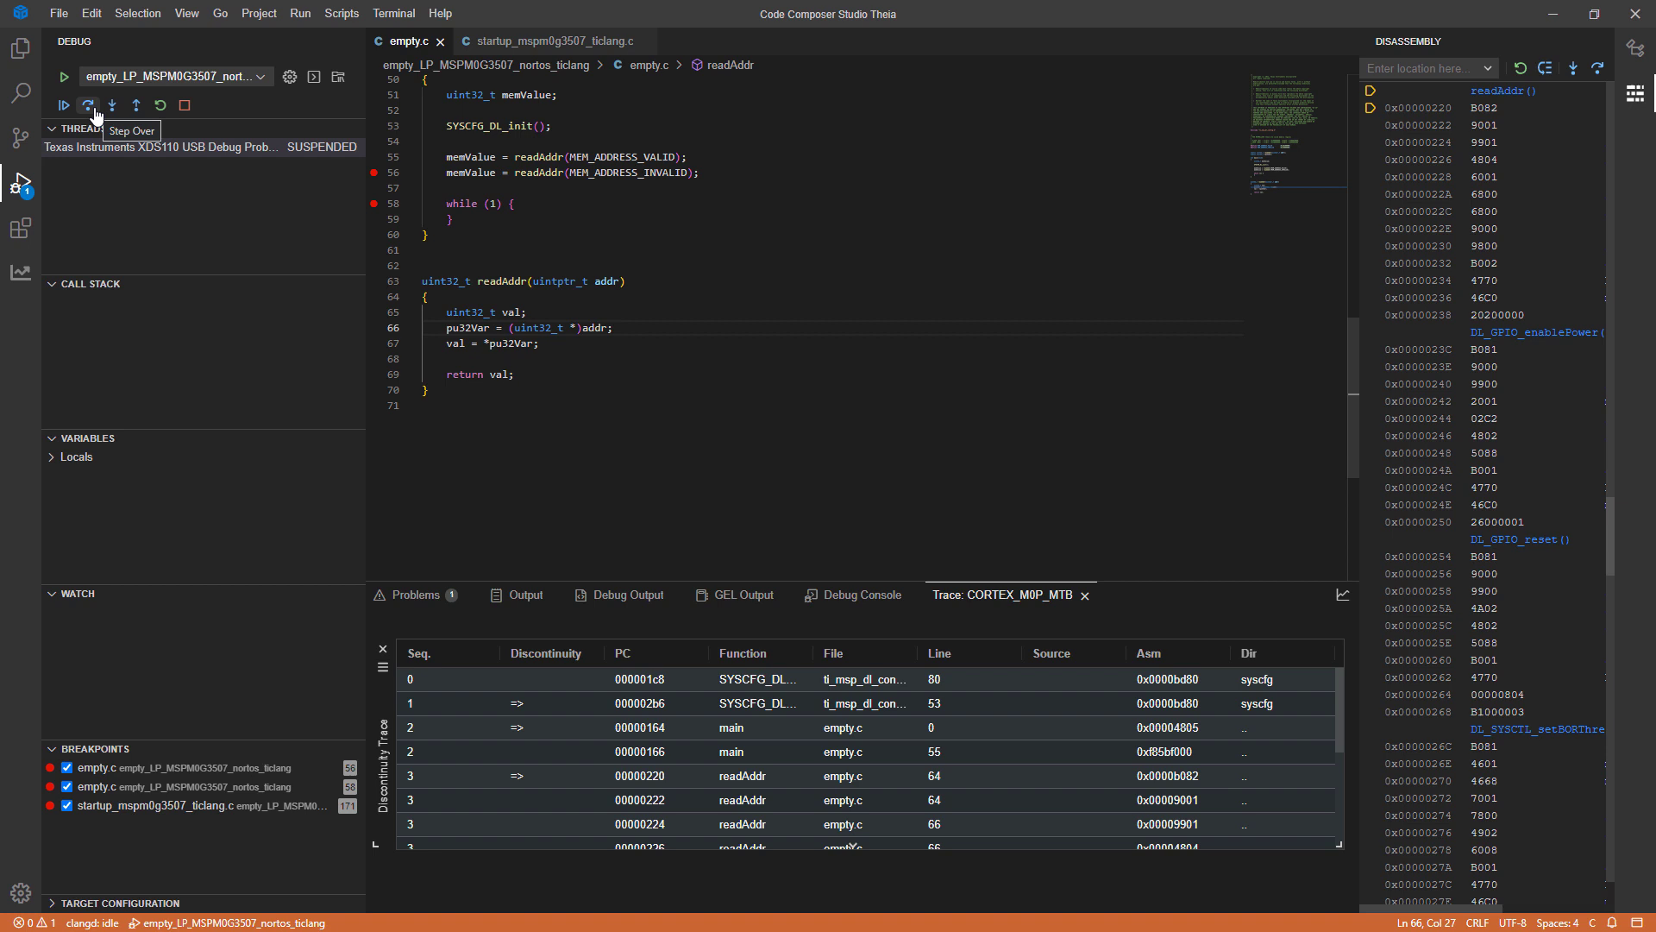
click(88, 102)
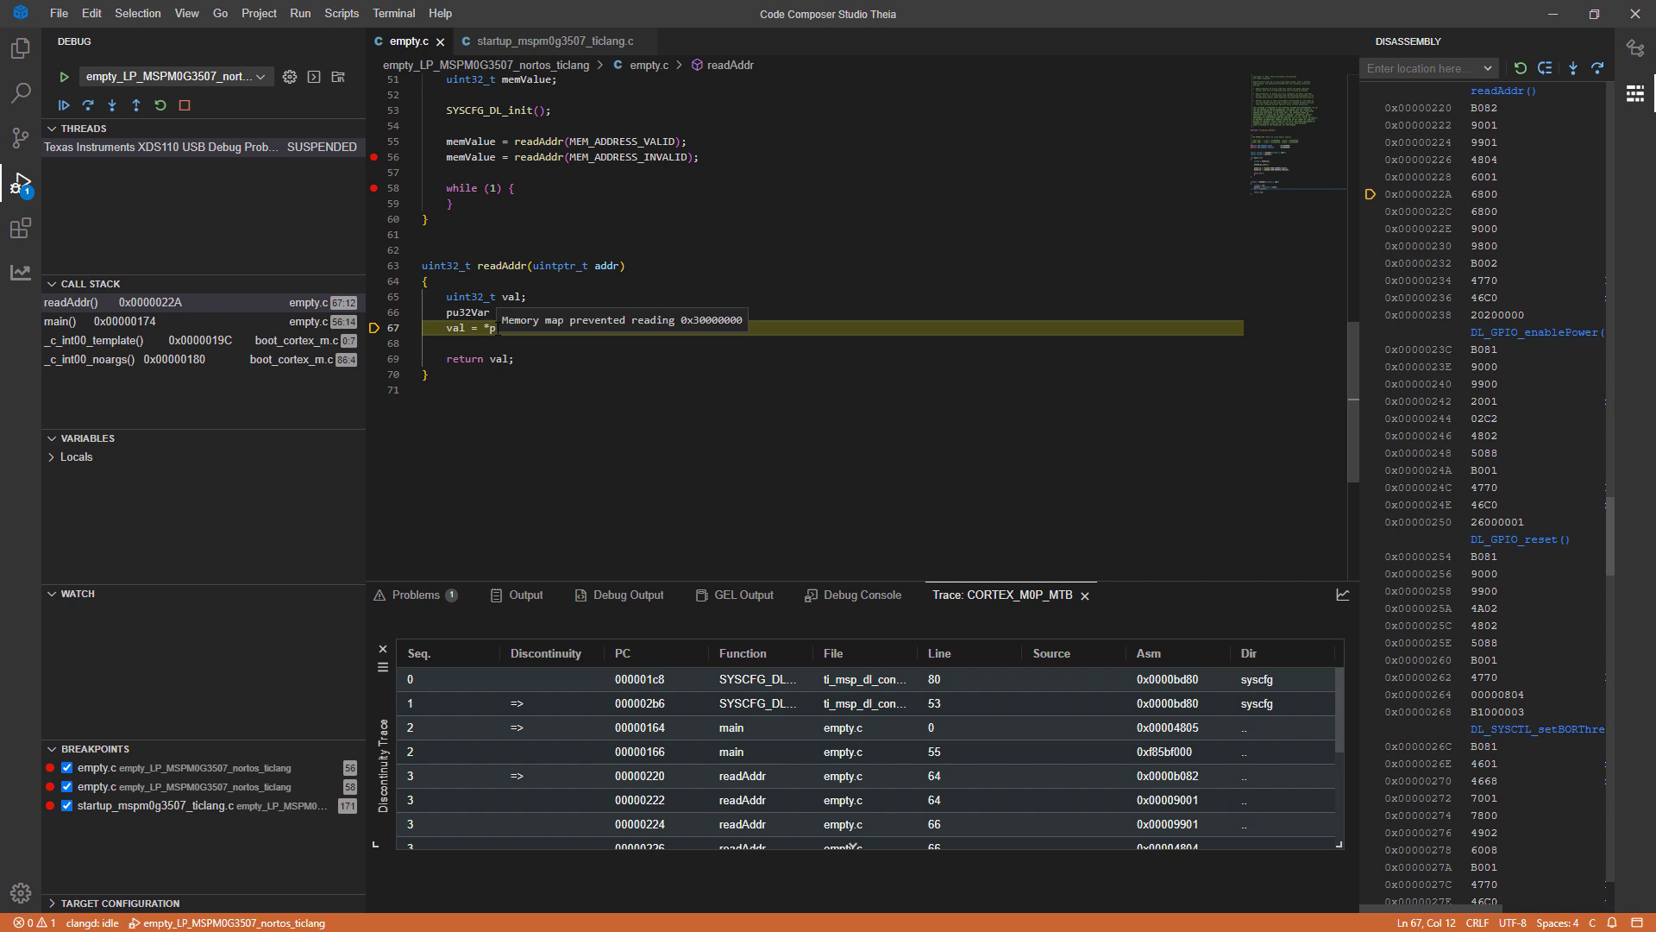
mouse_move(87, 102)
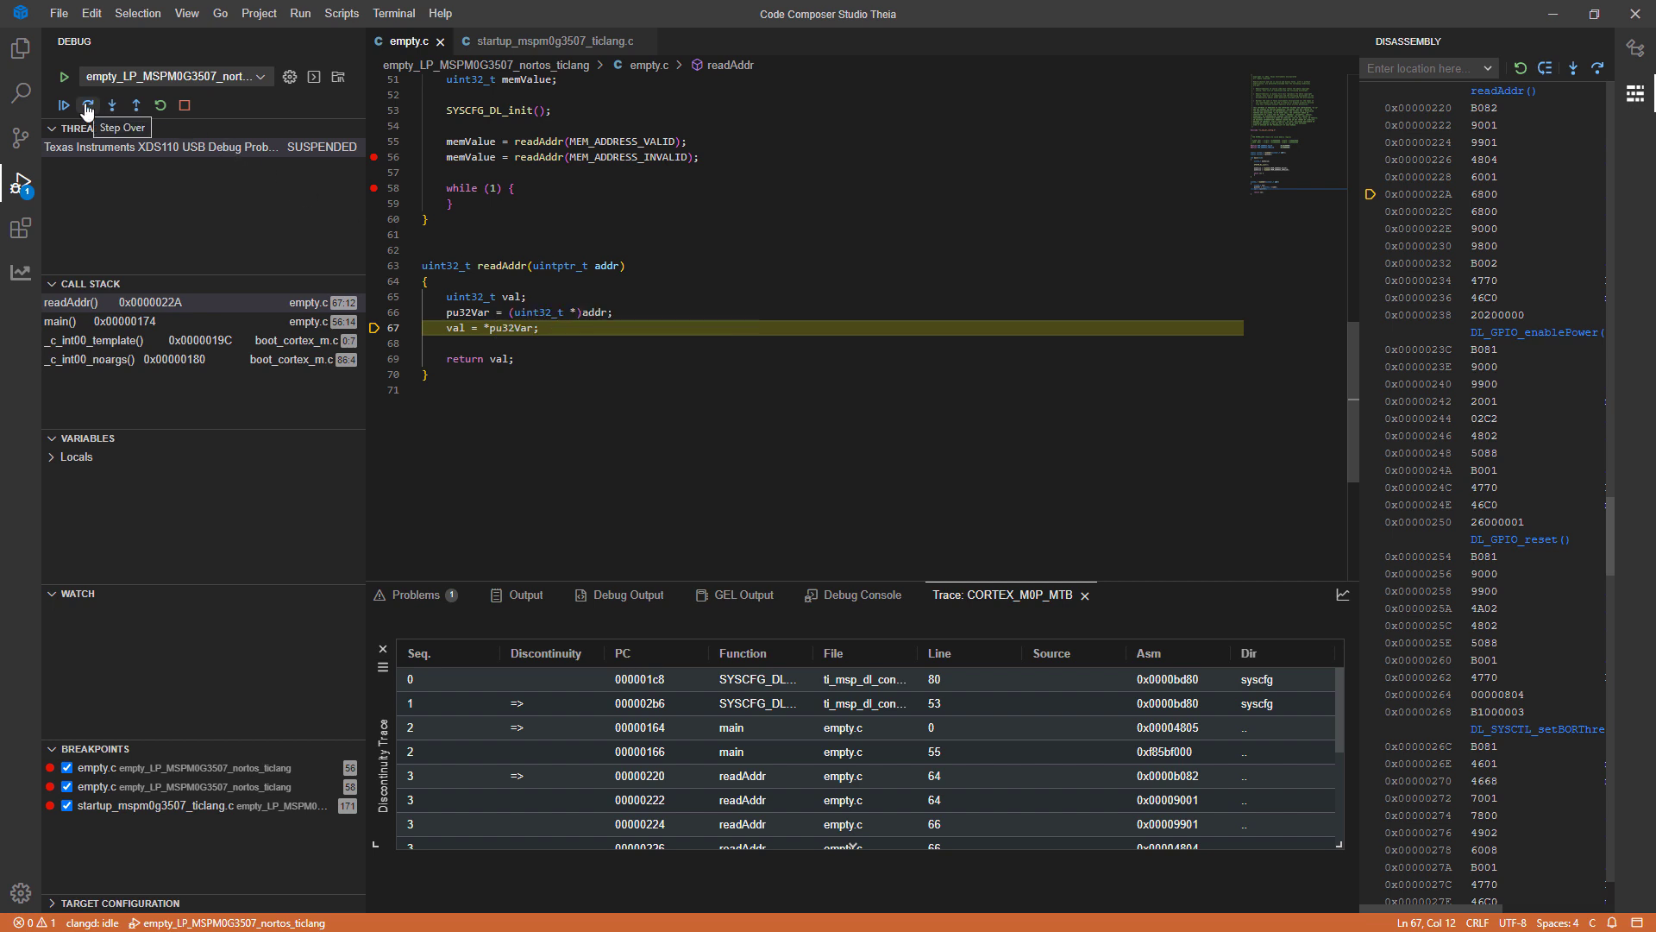
click(88, 103)
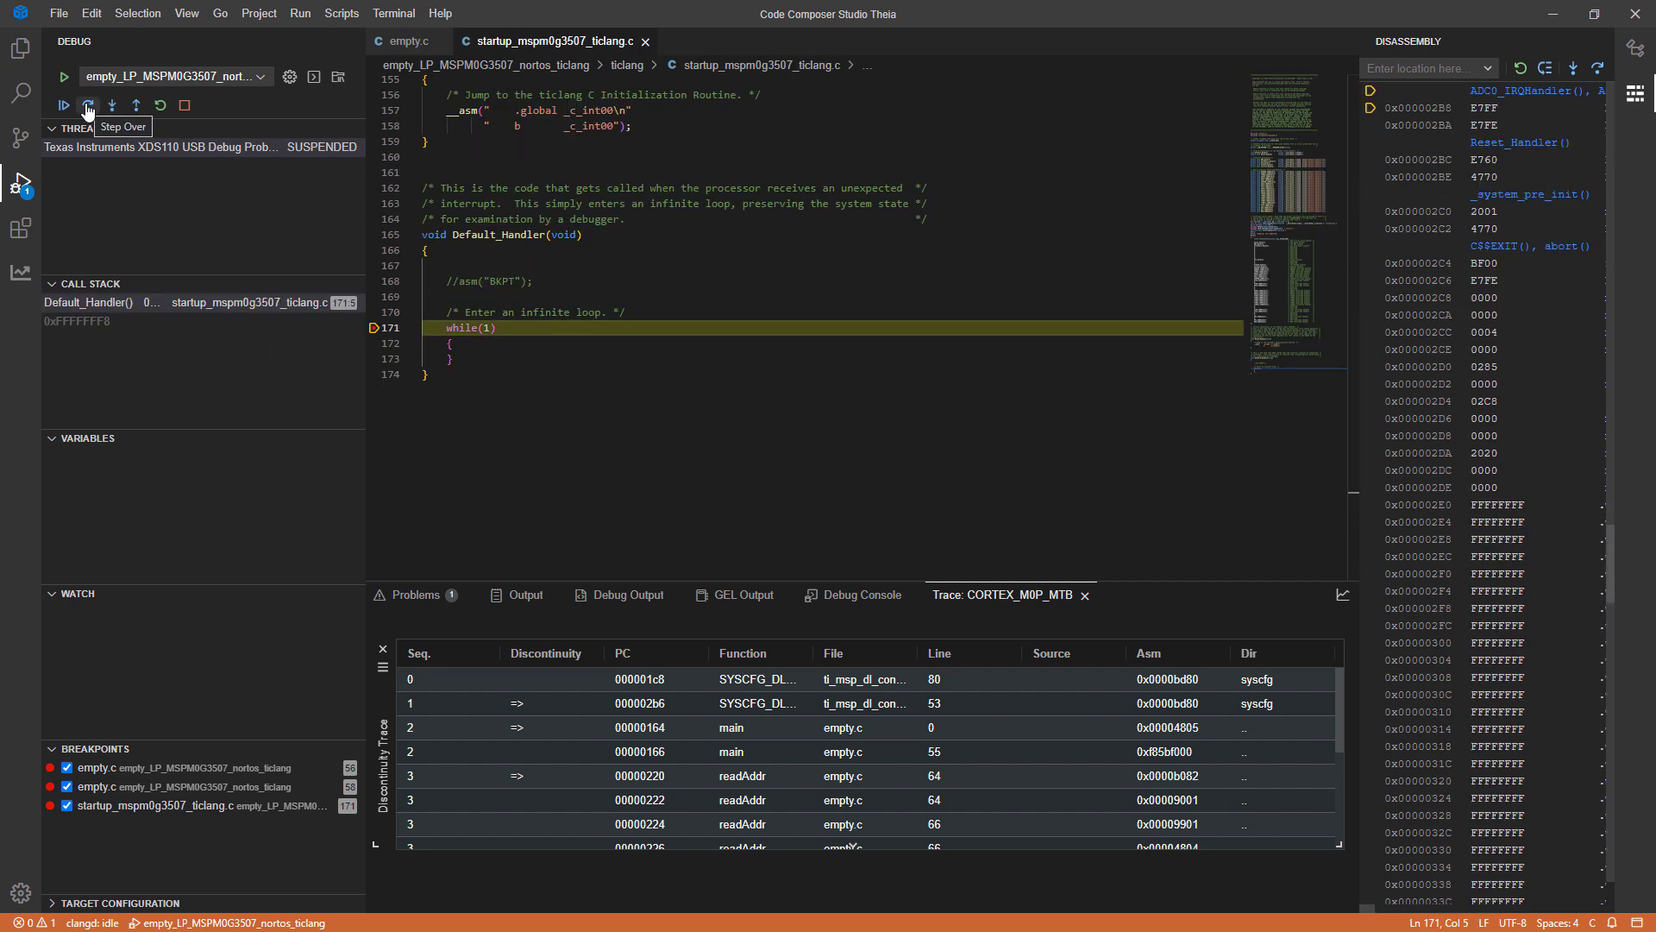